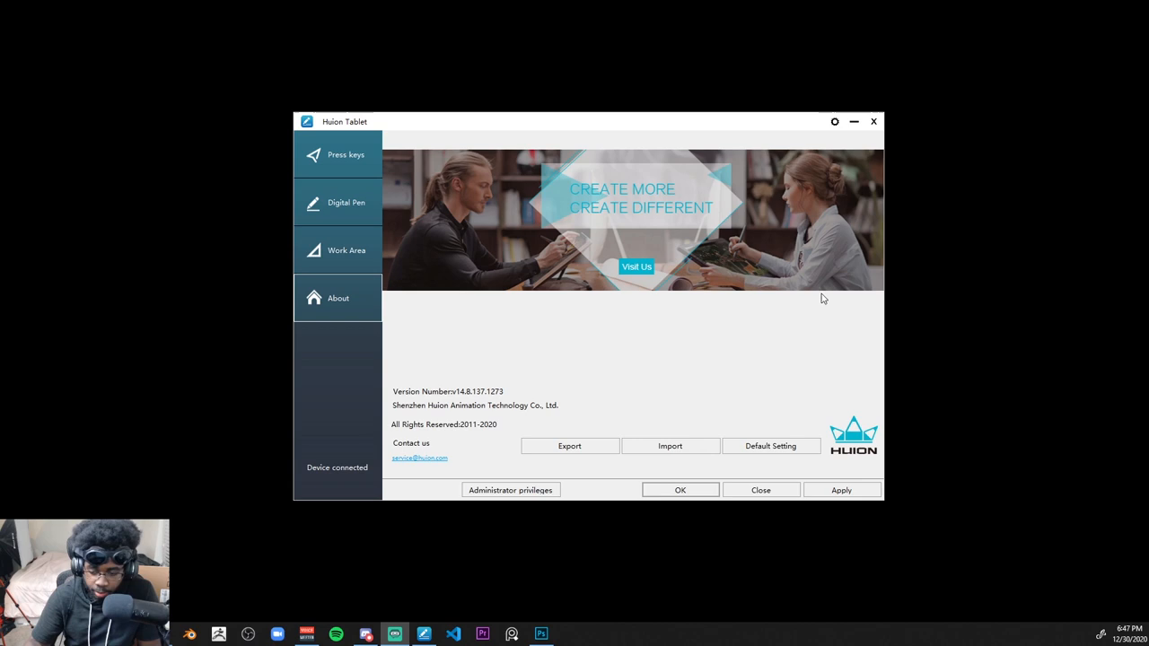
mouse_move(776, 386)
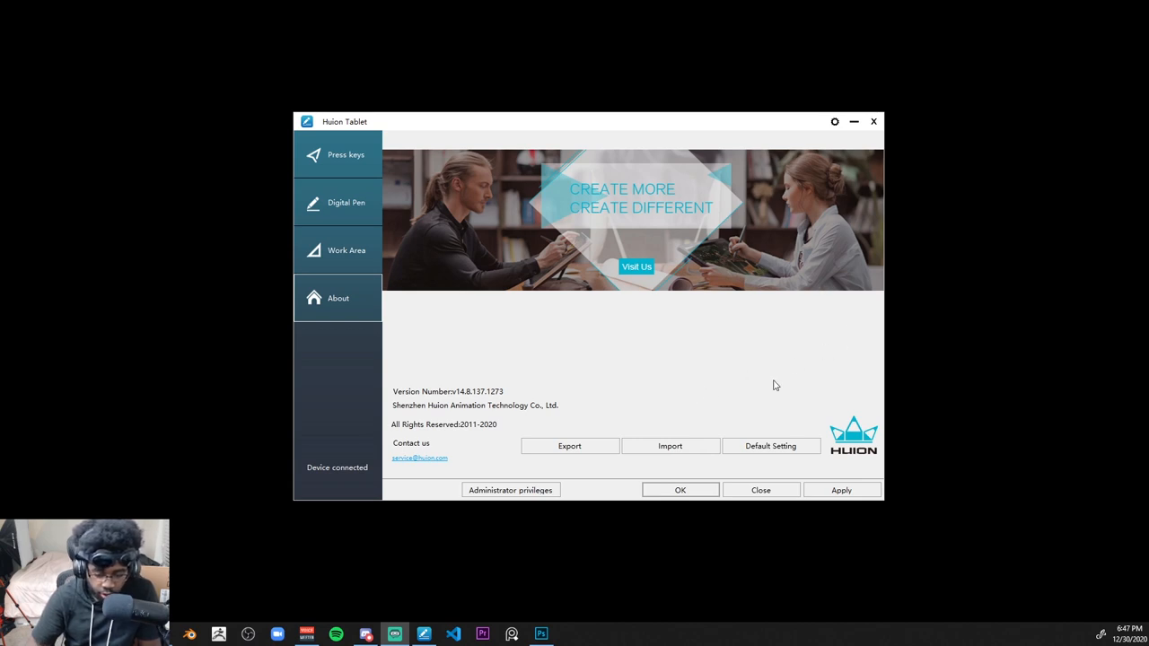
mouse_move(596, 459)
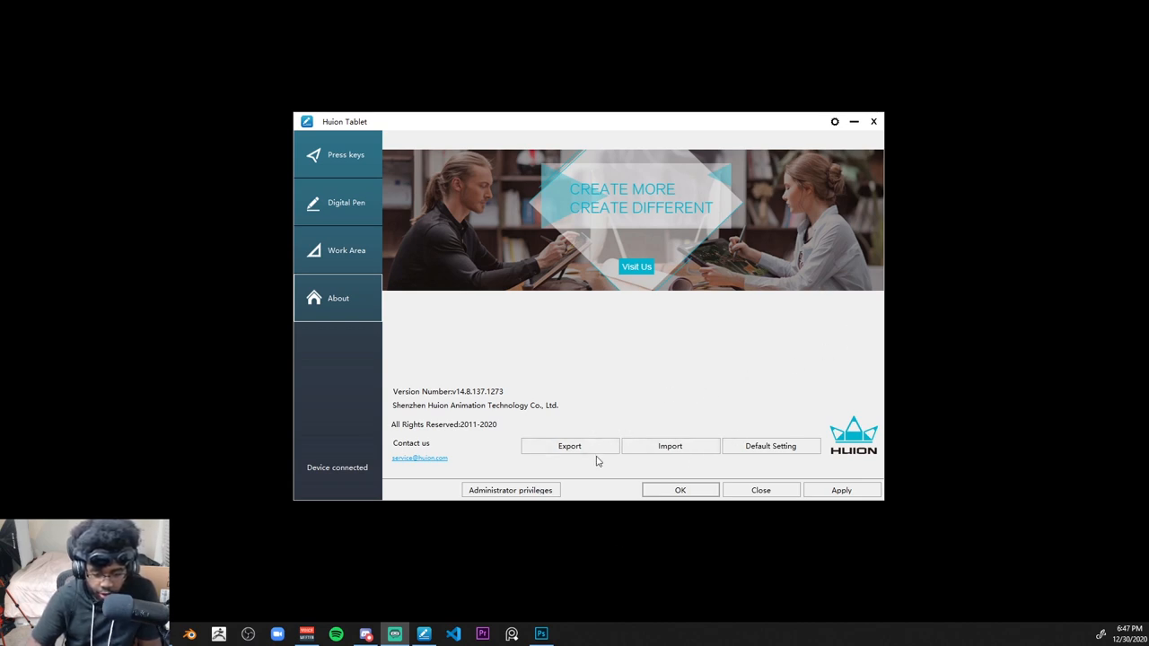
mouse_move(338, 154)
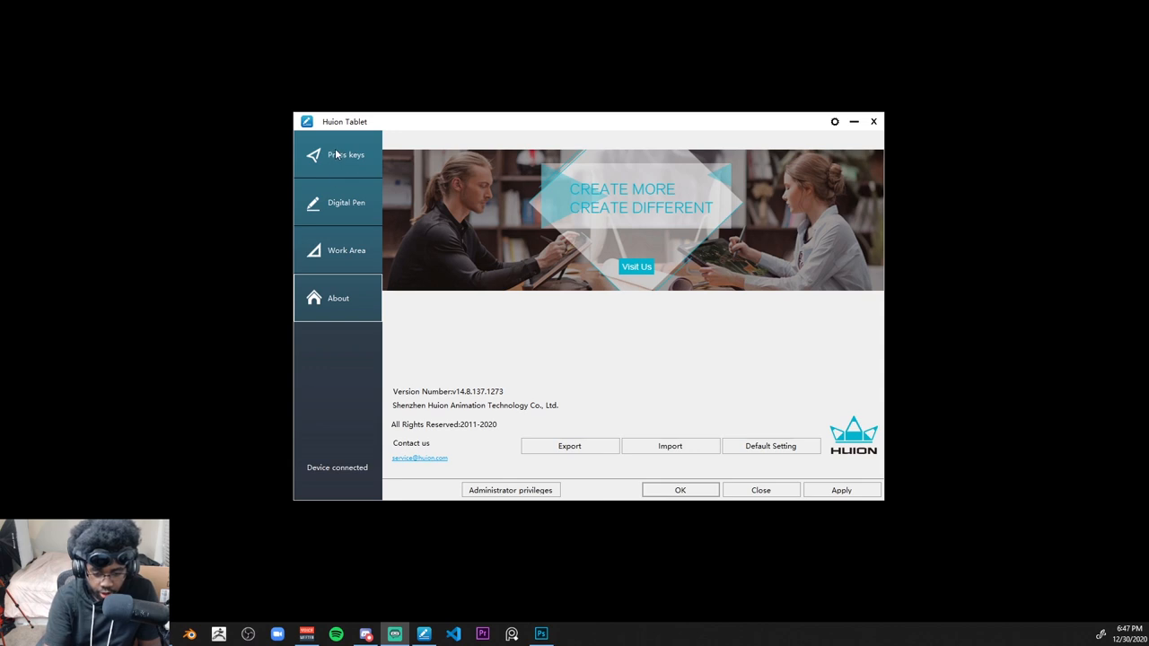
Step: Show the Press keys page with the tablet's buttons and their shortcuts
left_click(345, 155)
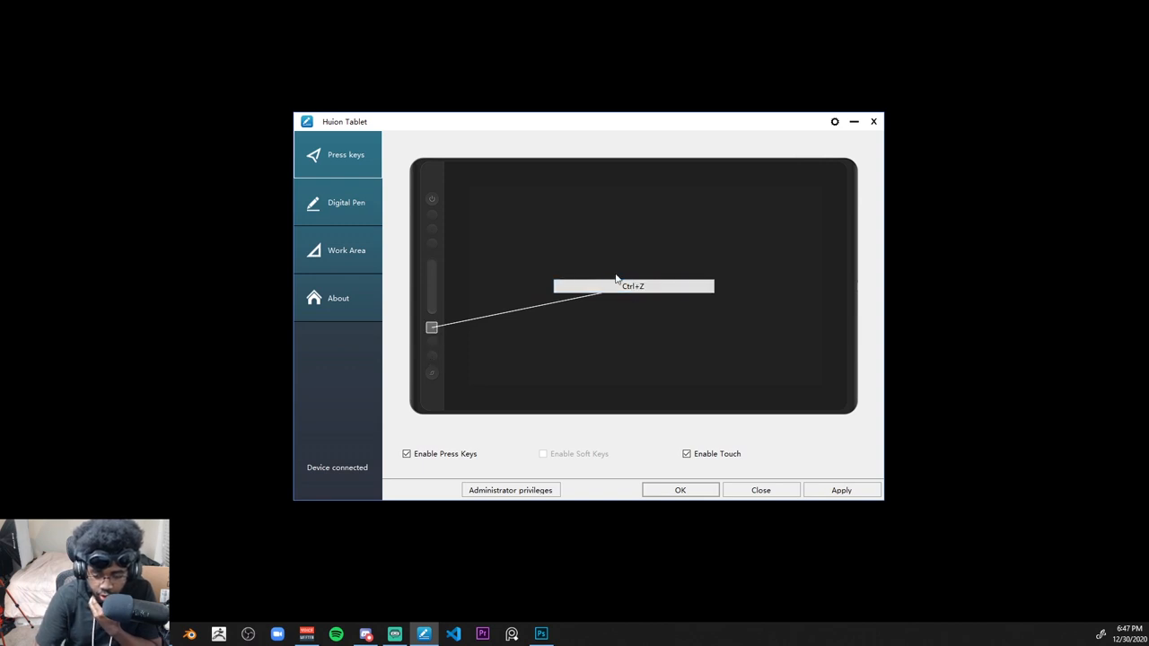
Step: Bring up the key setting dialog for the button mapped to Ctrl+Z
left_click(632, 287)
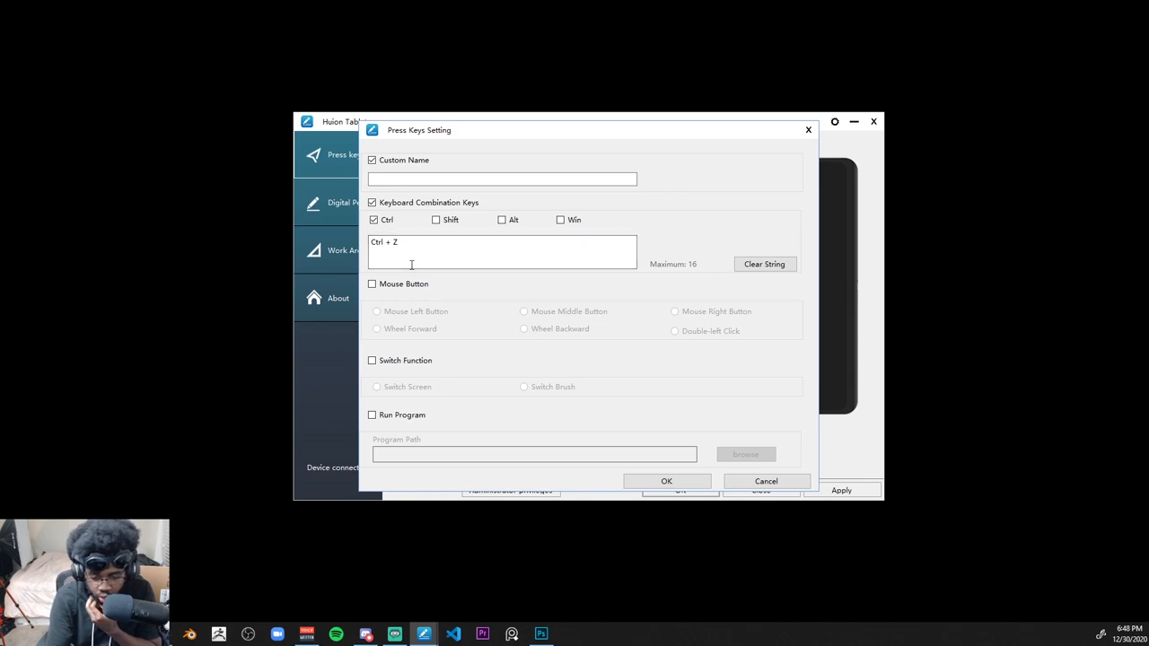
mouse_move(453, 442)
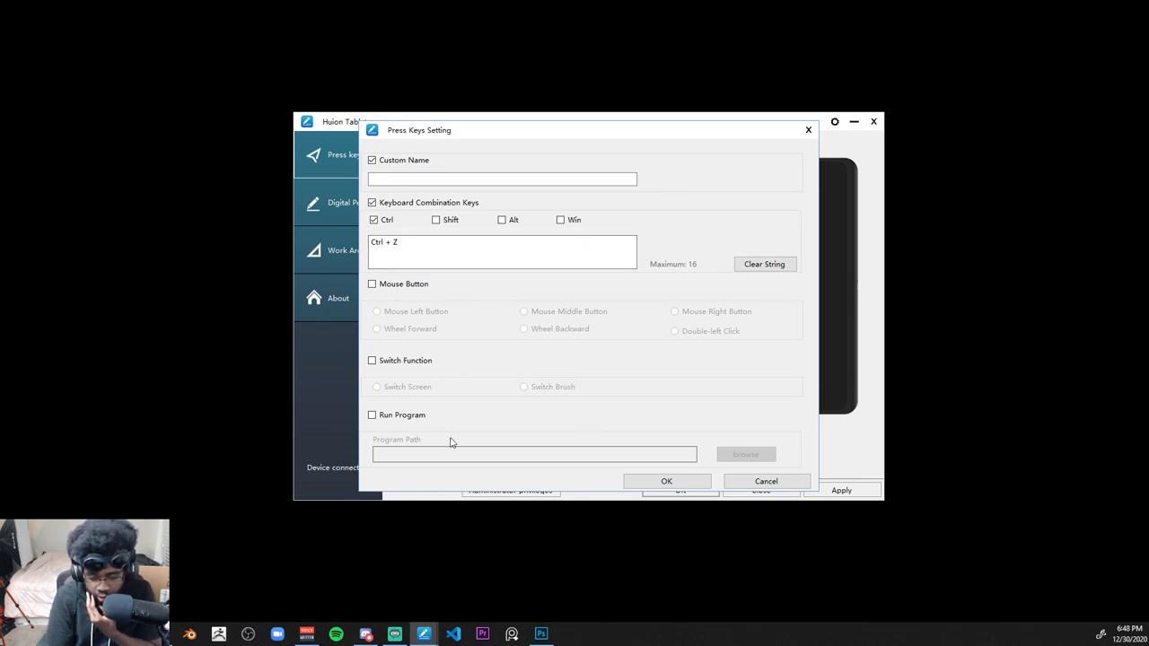
mouse_move(693, 449)
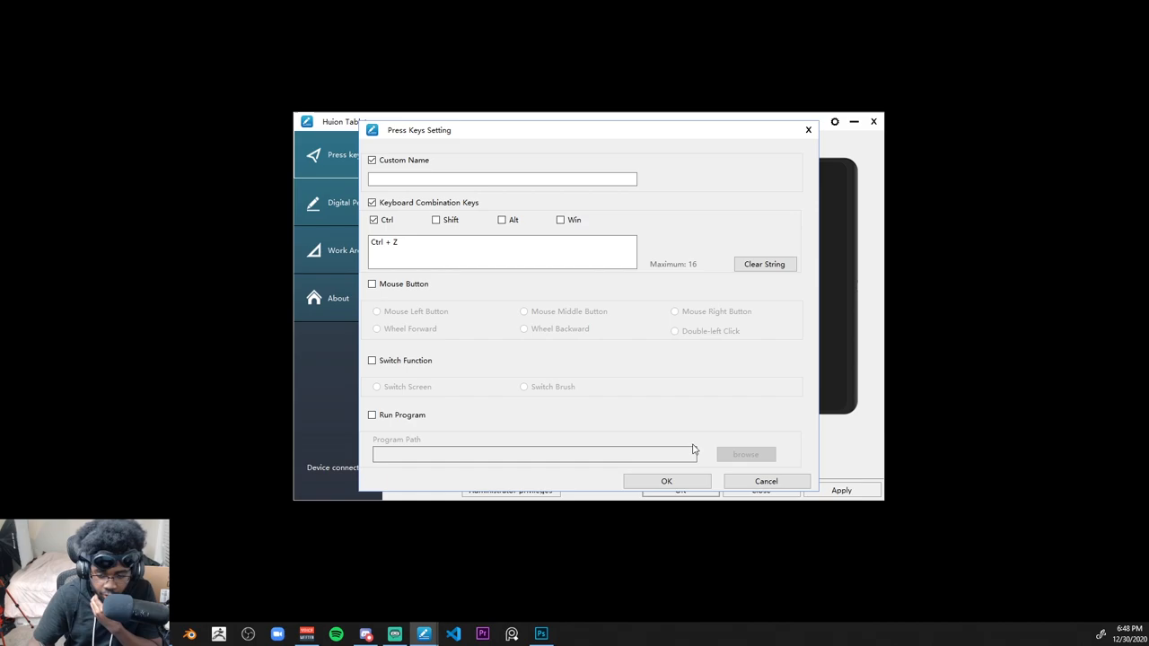
mouse_move(591, 273)
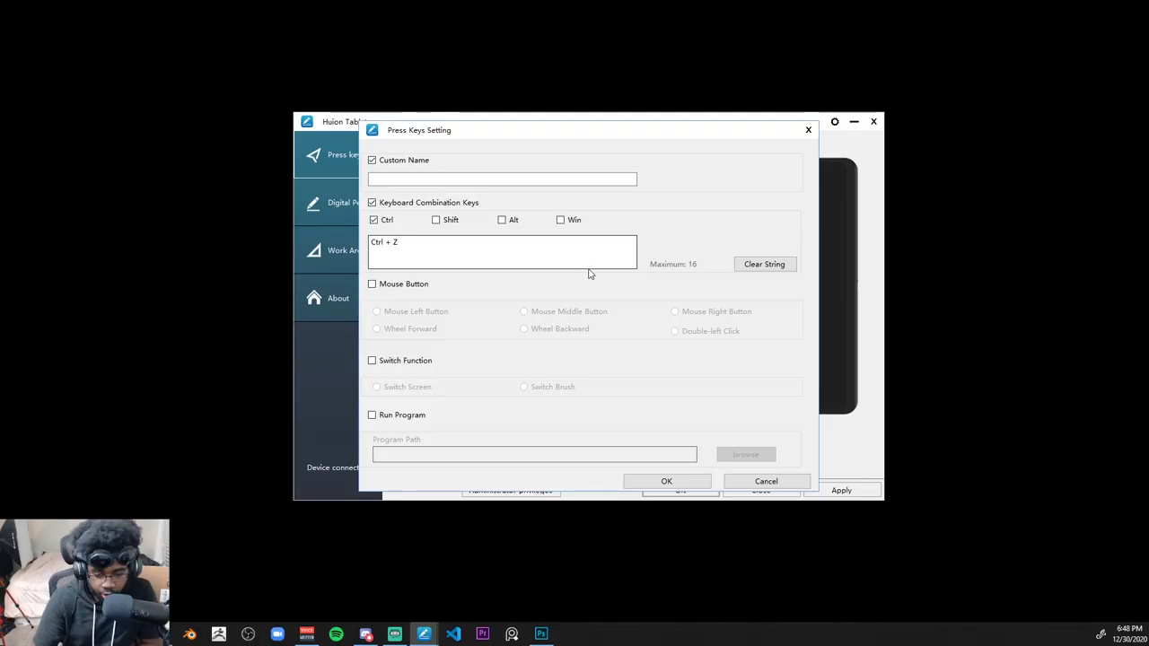
mouse_move(418, 383)
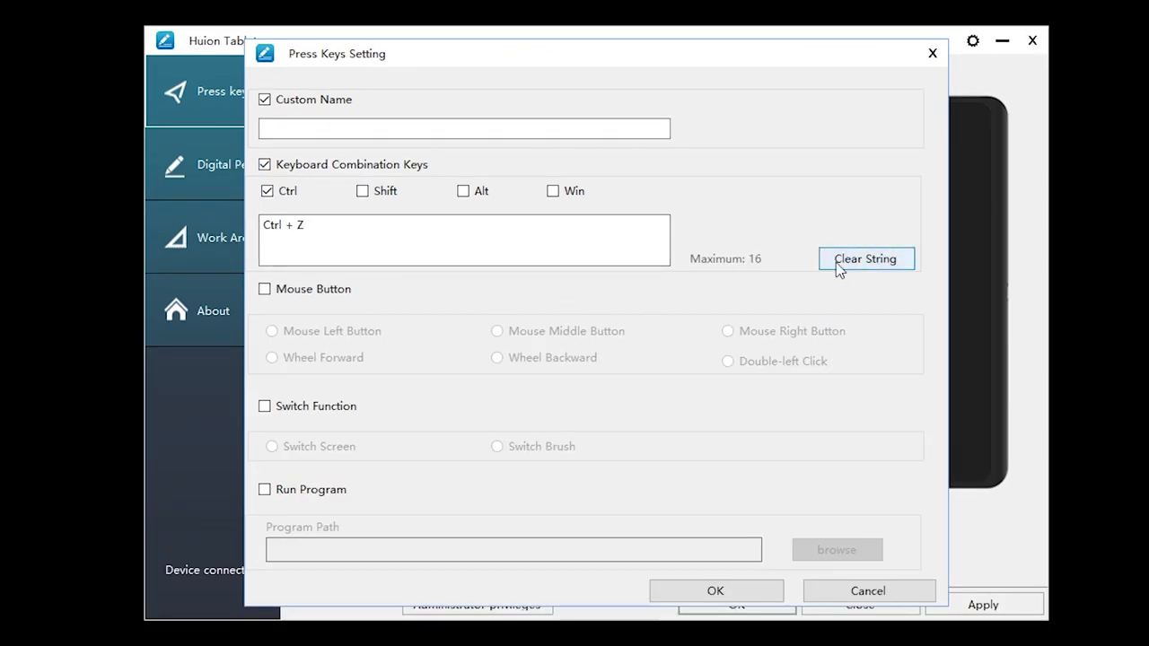
Step: Clear the button's combination and re-enter it as Ctrl+Z
left_click(865, 258)
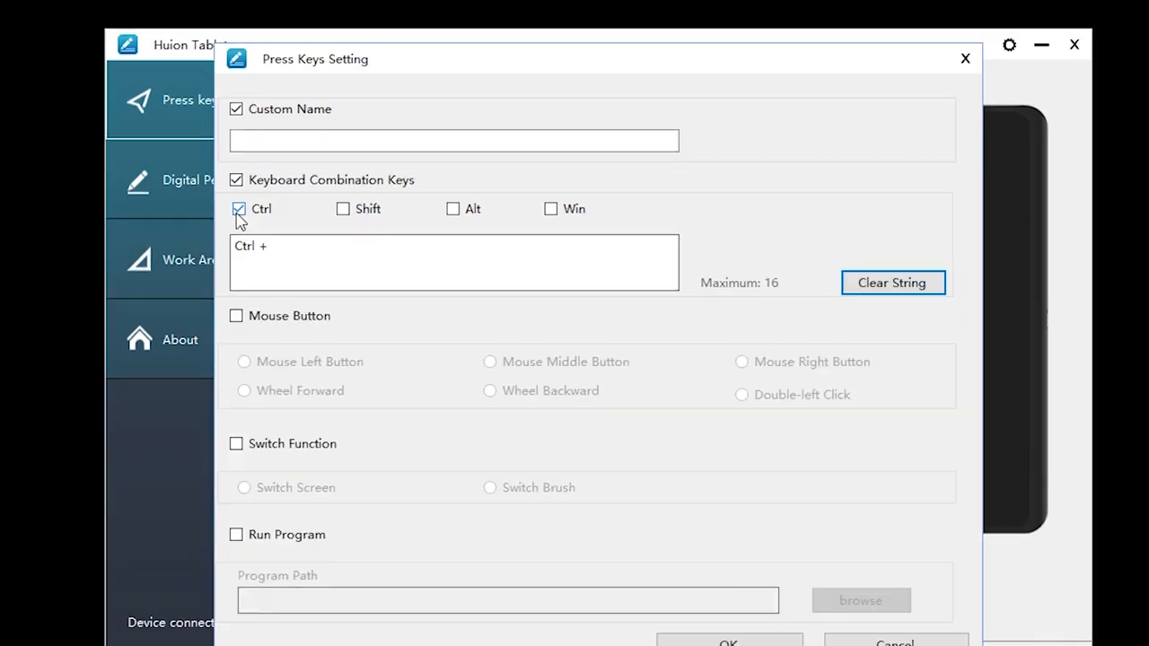
mouse_move(314, 219)
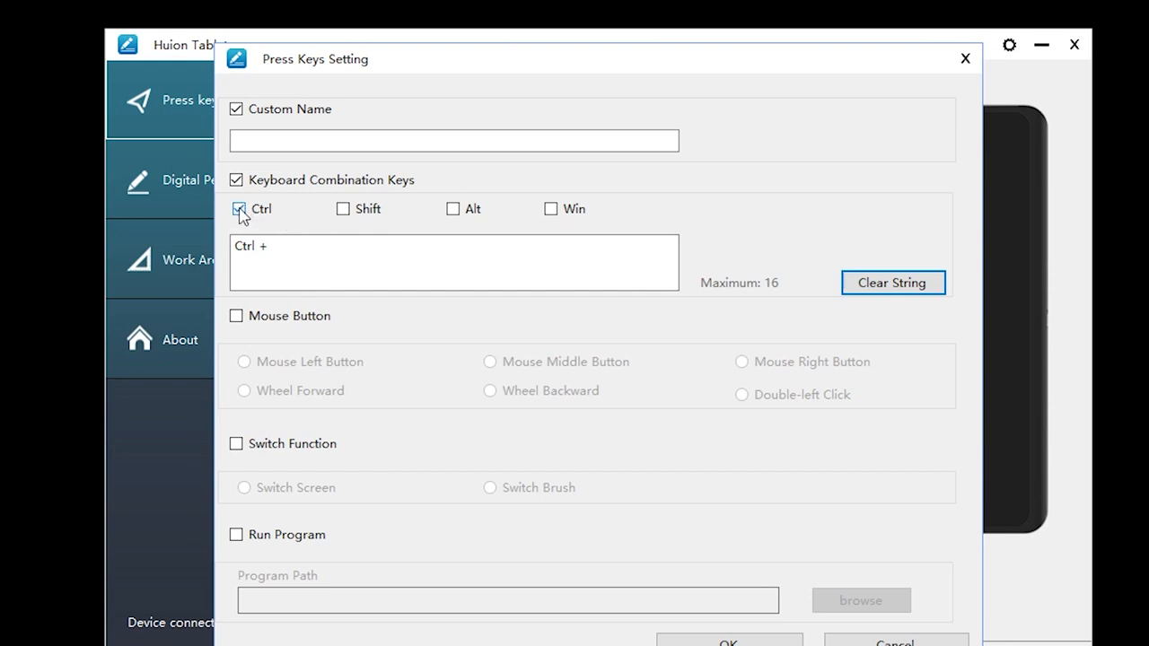
left_click(238, 208)
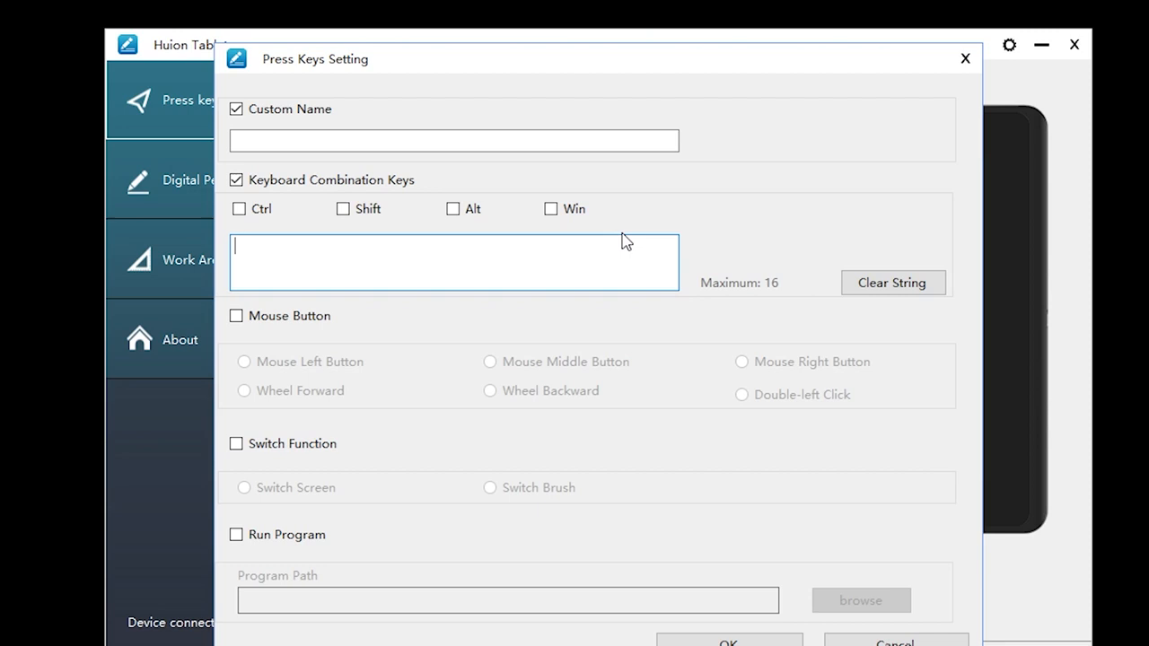
mouse_move(600, 245)
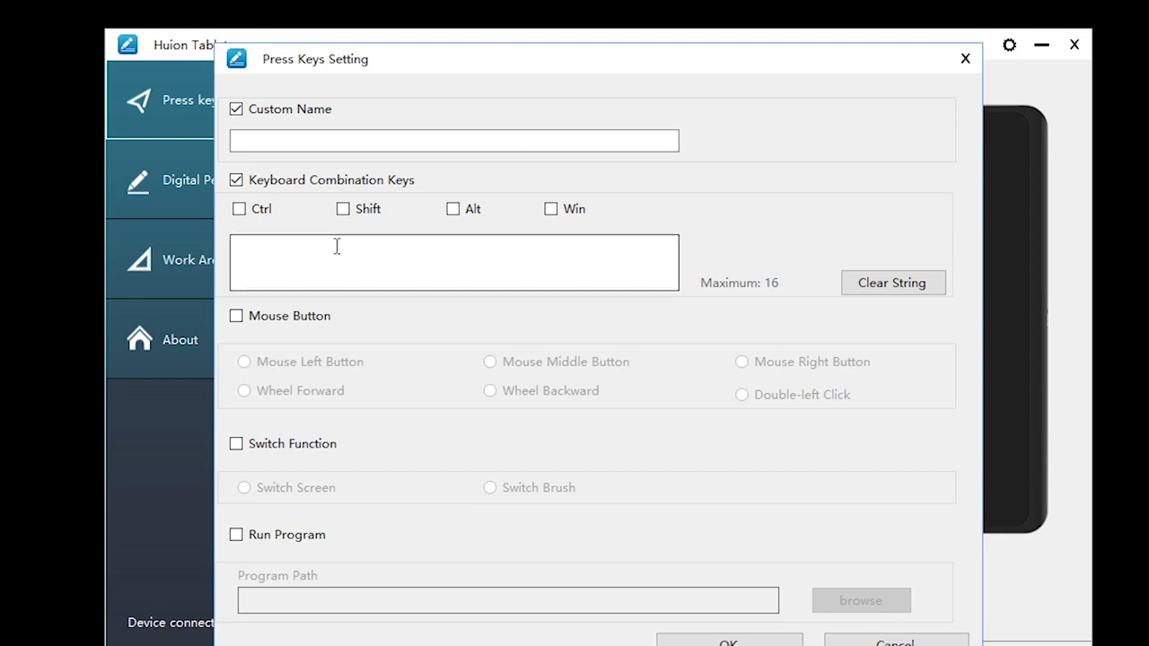
mouse_move(289, 296)
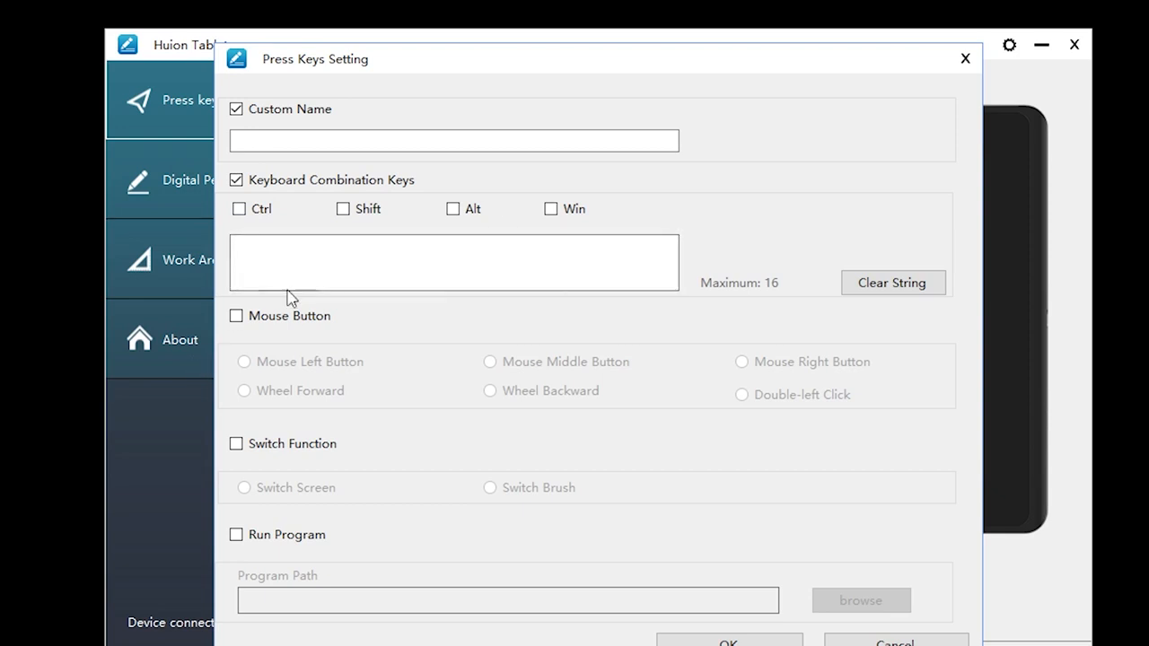
mouse_move(302, 242)
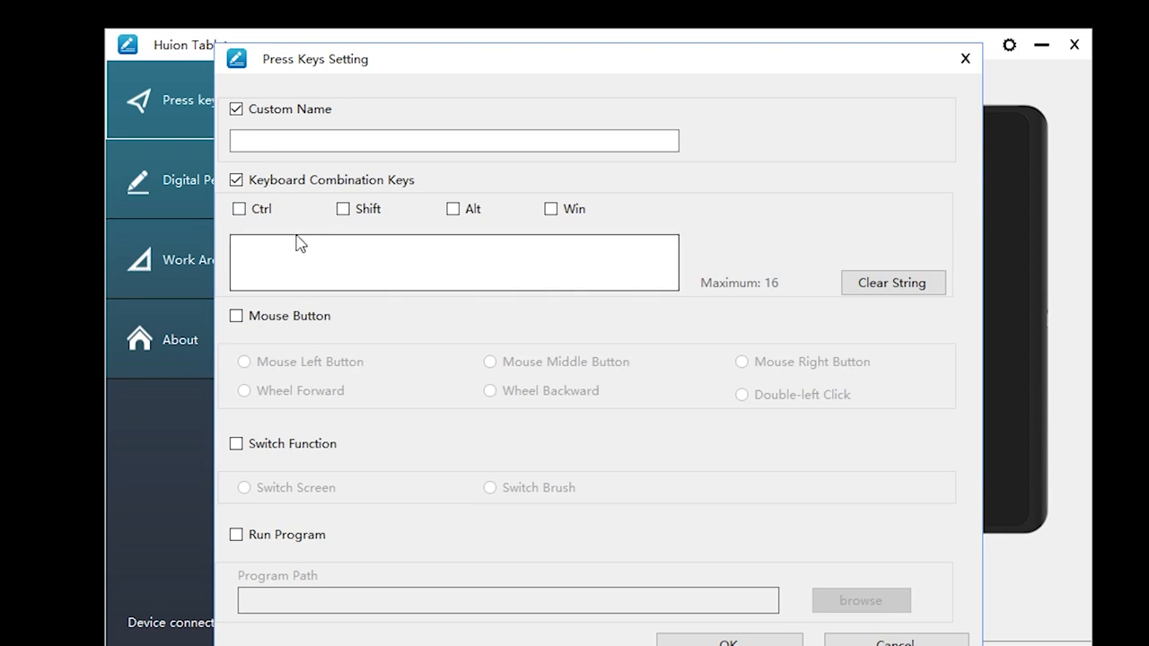
left_click(238, 209)
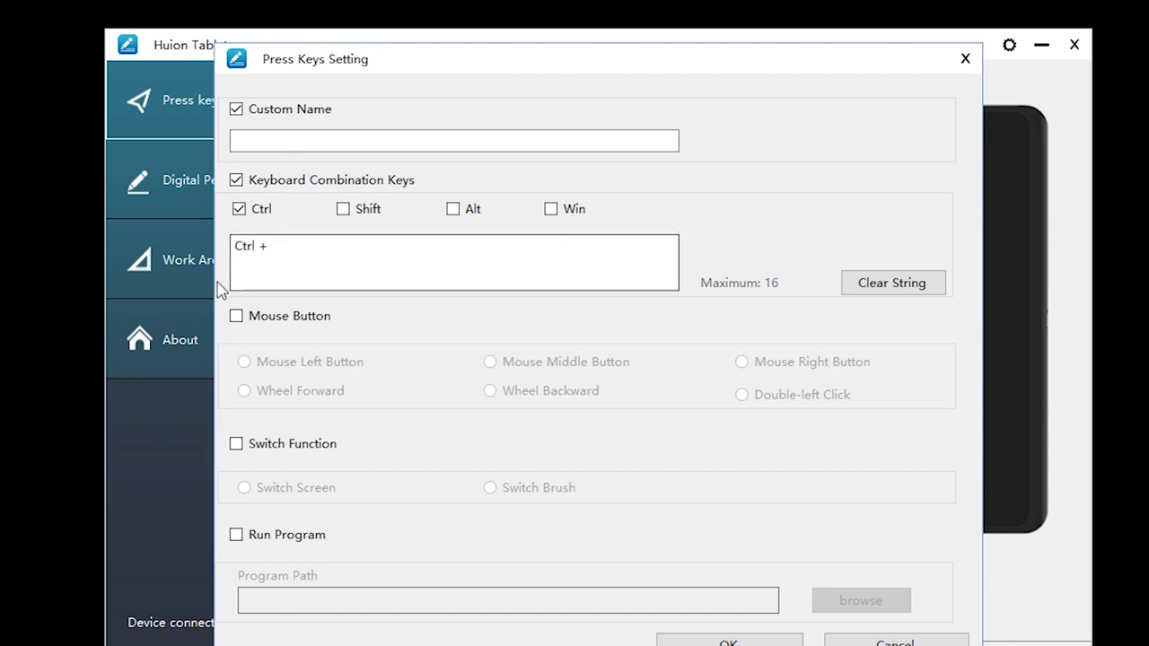
mouse_move(434, 194)
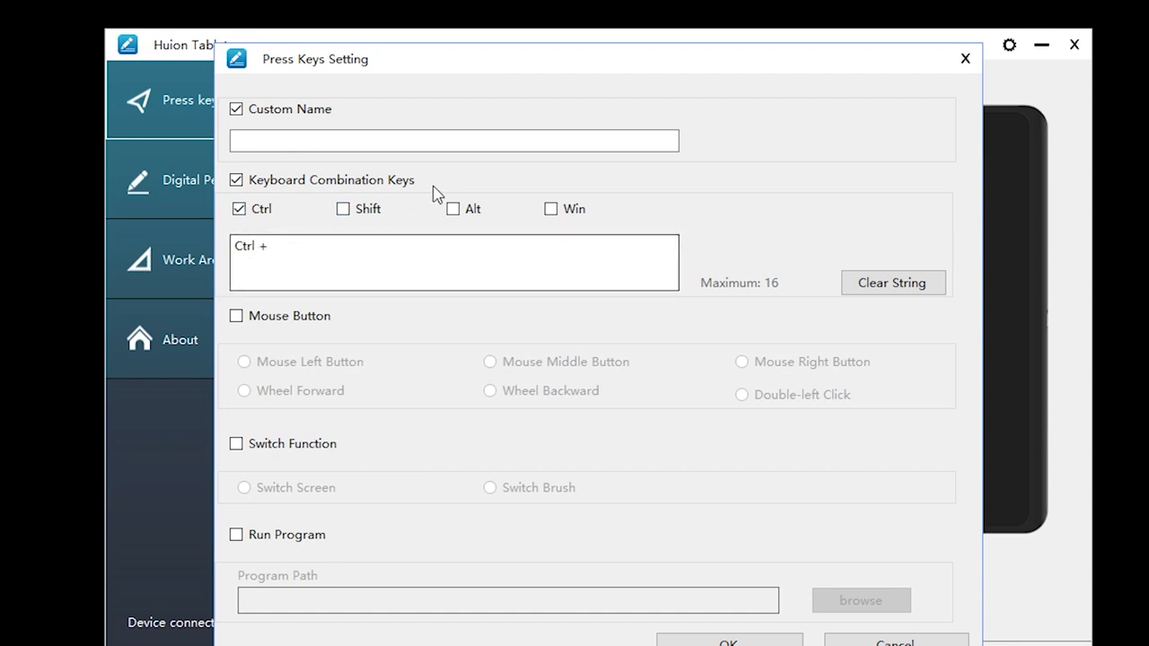
mouse_move(180, 386)
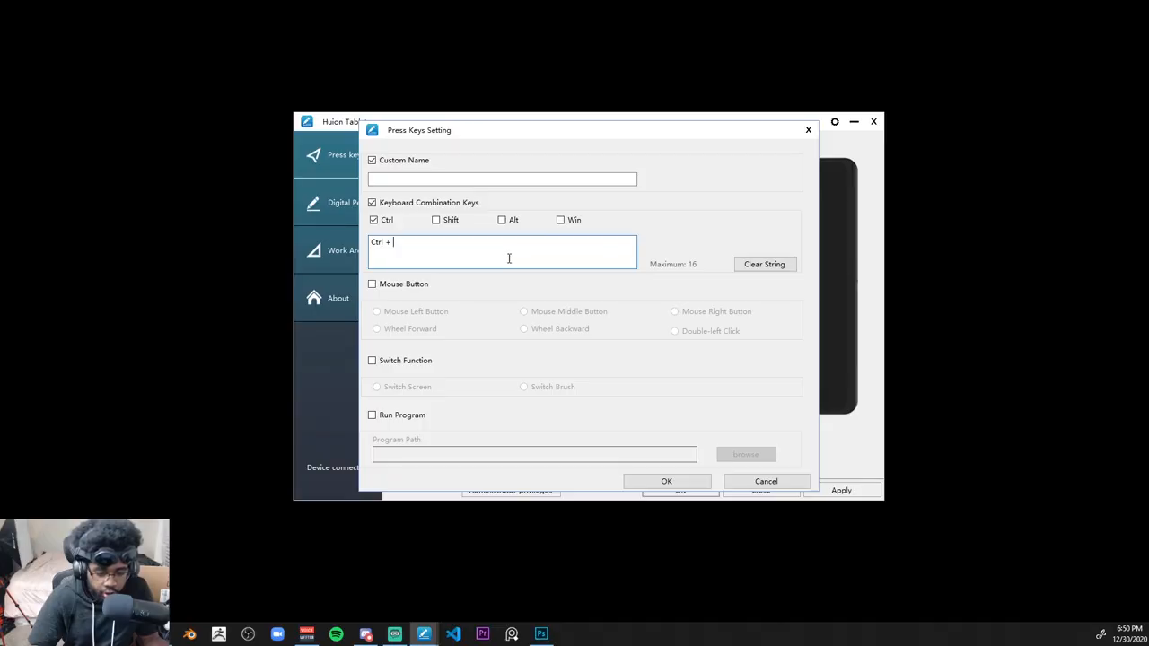
mouse_move(538, 241)
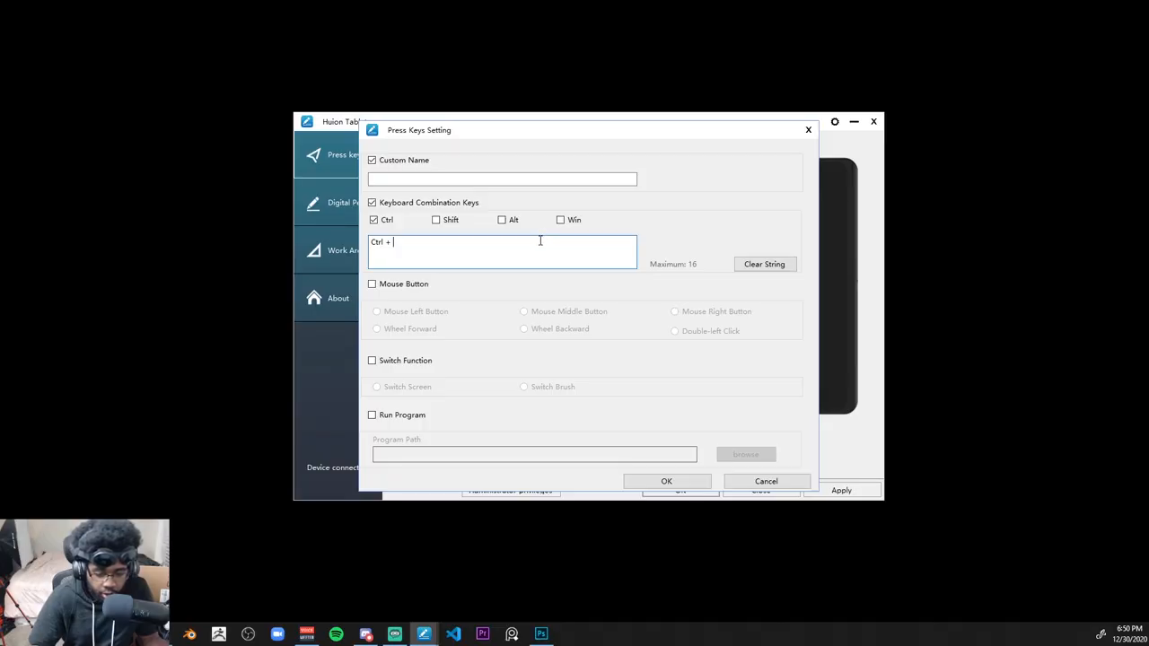
mouse_move(494, 277)
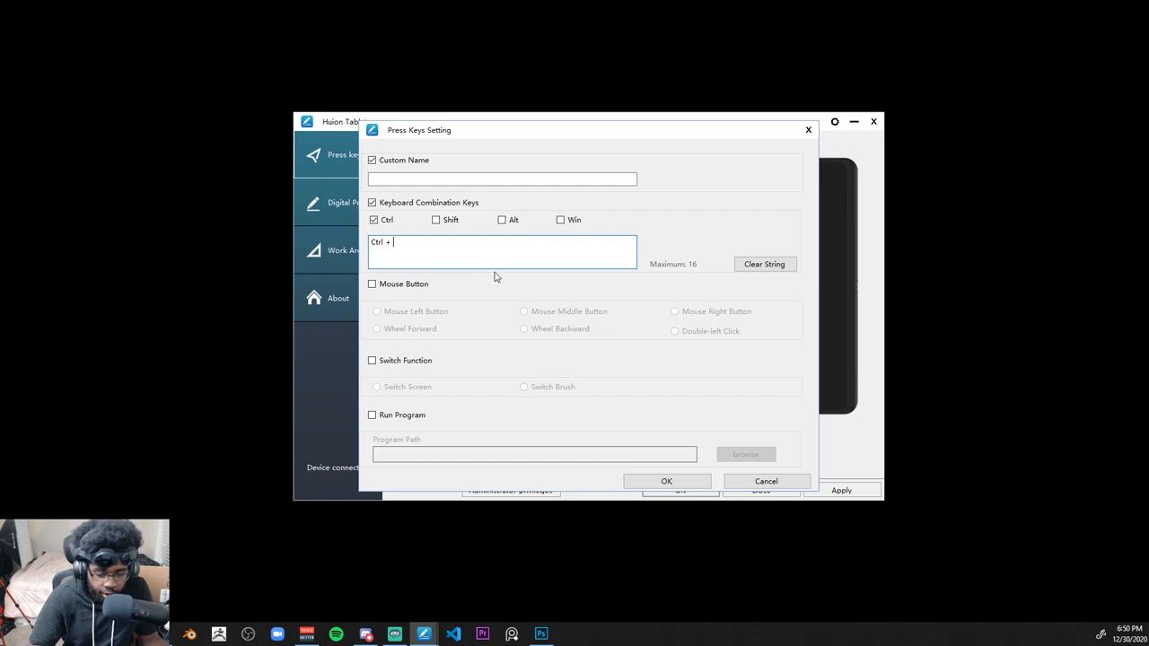
type("Z")
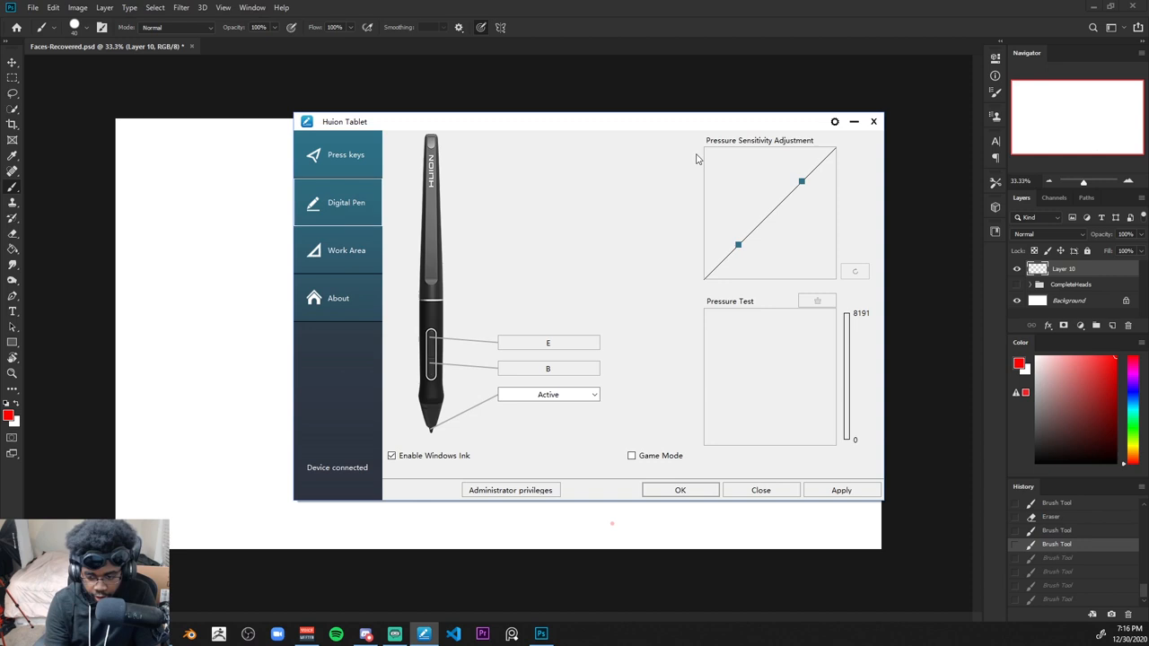
mouse_move(343, 348)
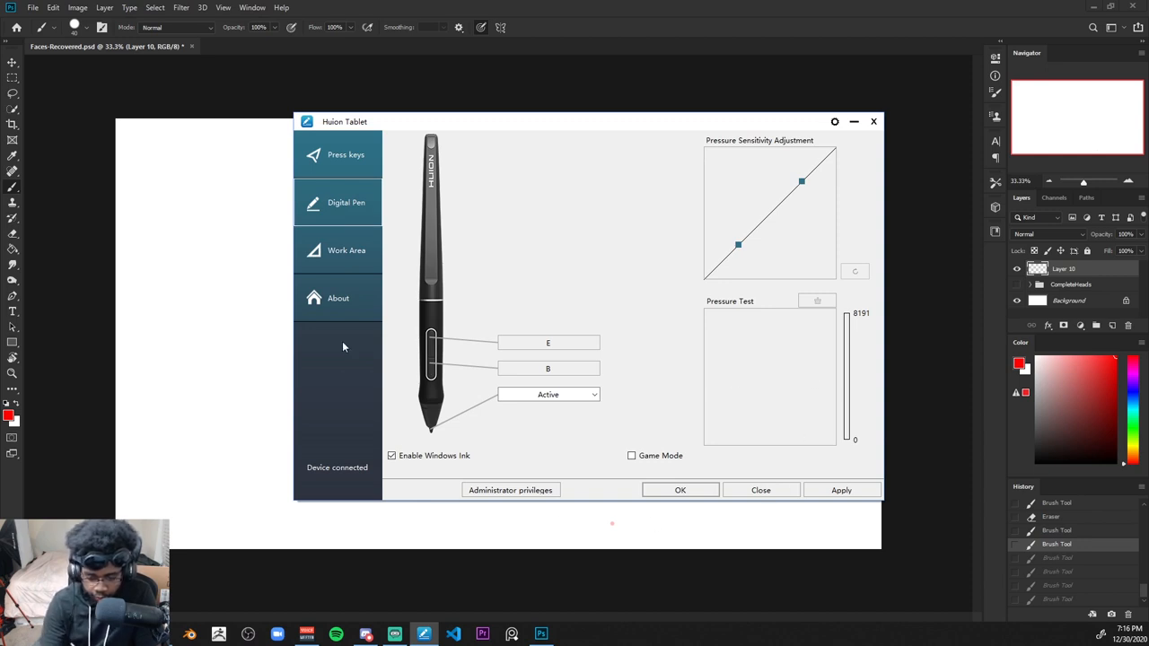
mouse_move(377, 503)
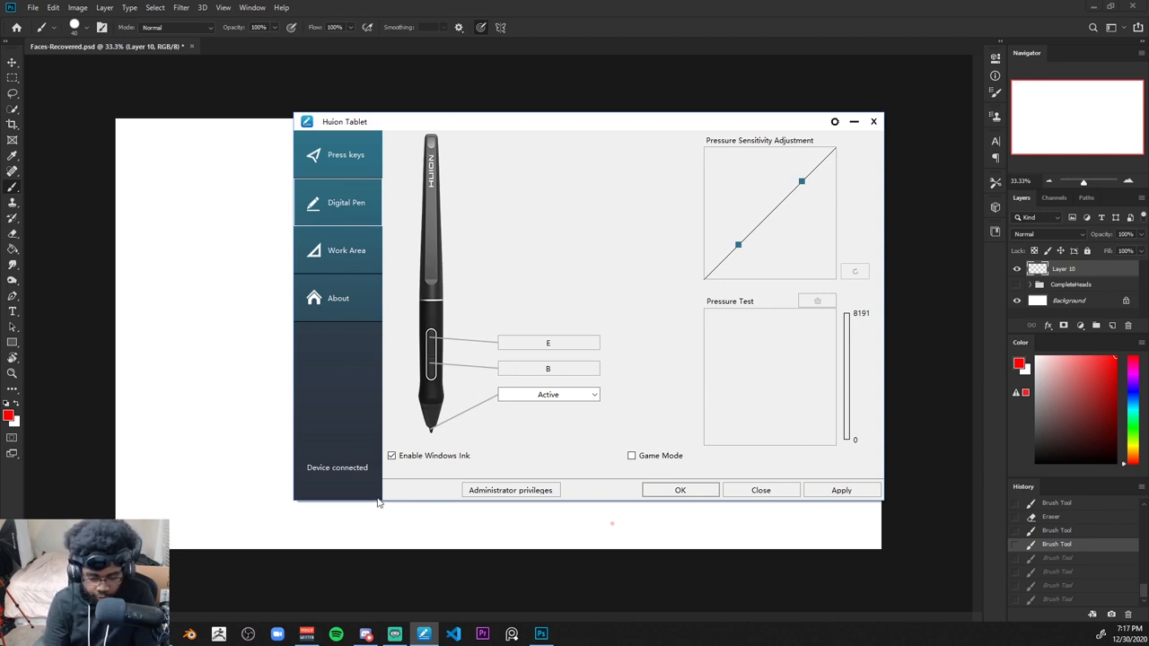
mouse_move(440, 418)
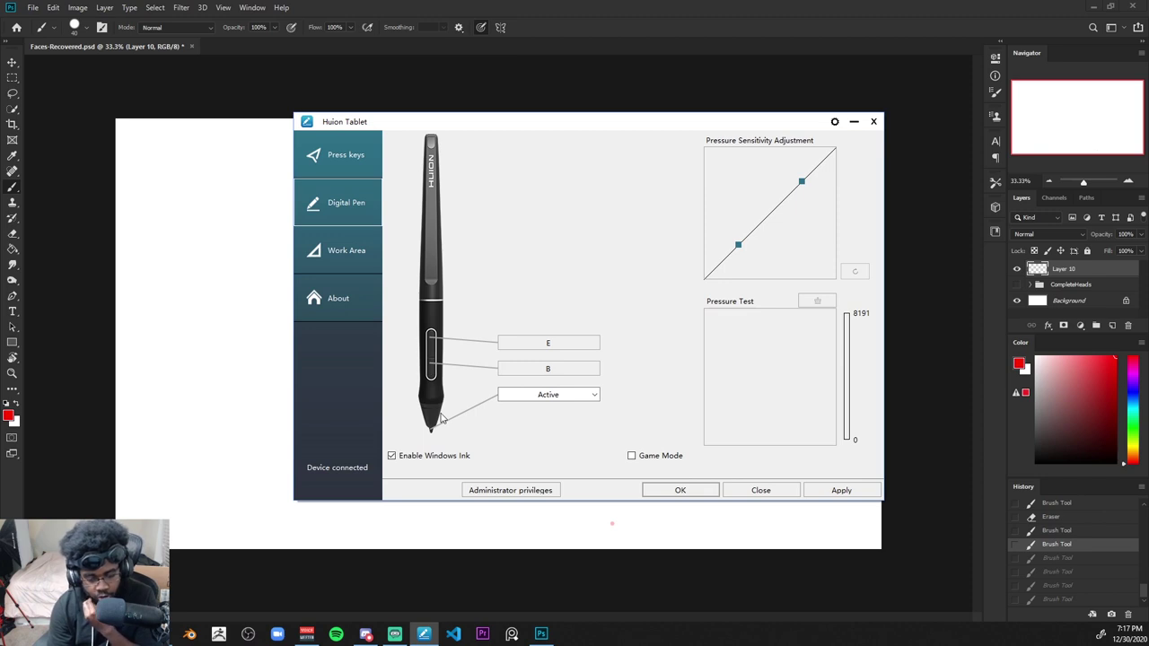
mouse_move(440, 422)
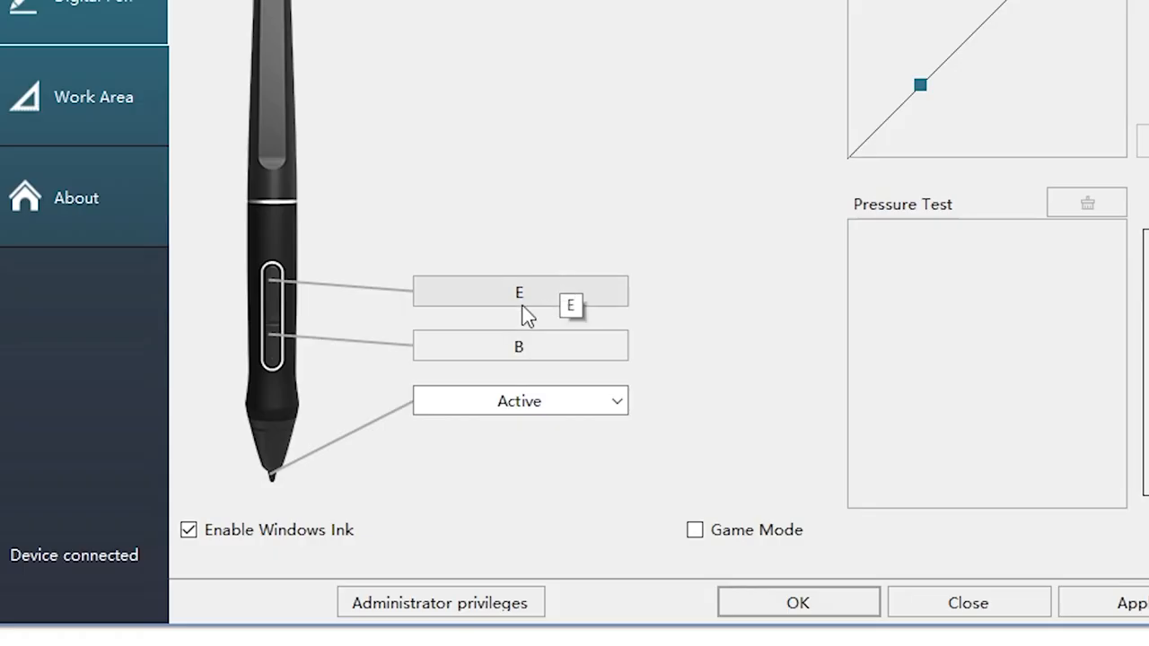
mouse_move(519, 359)
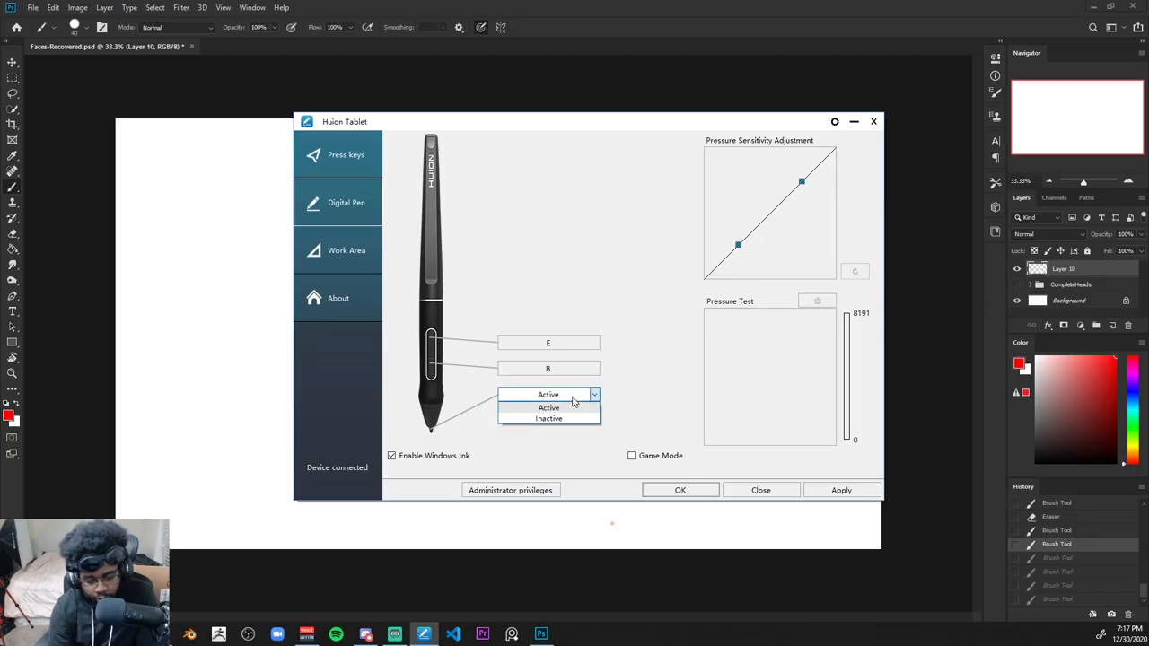
mouse_move(566, 407)
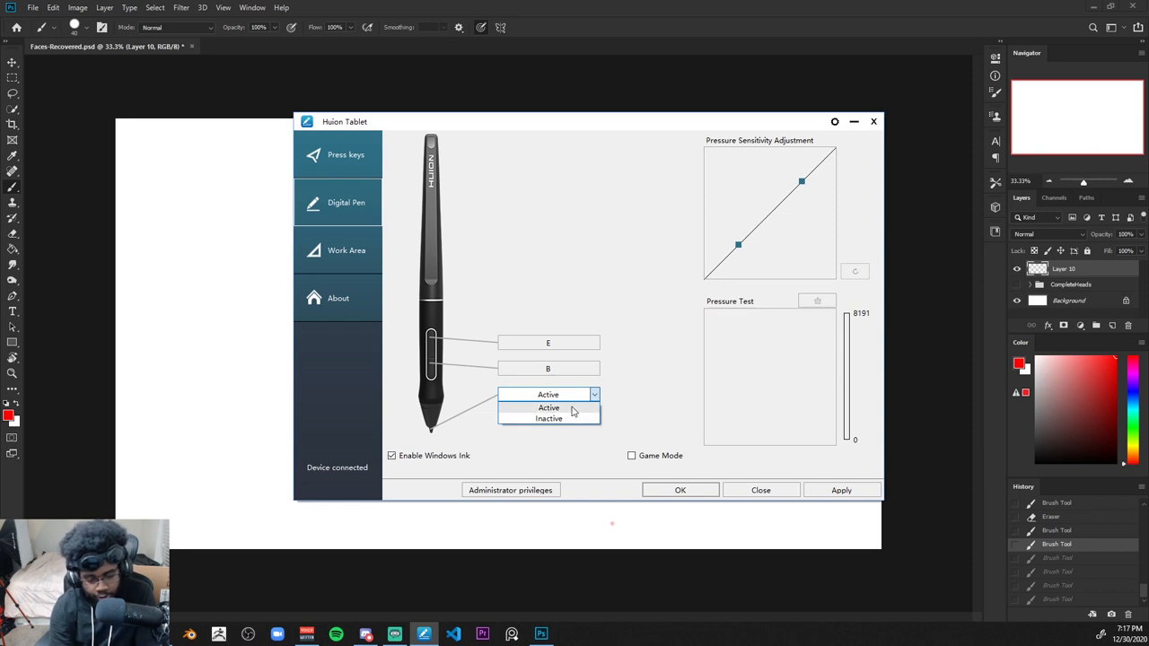
Step: Keep the pen tip set to Active in its dropdown
left_click(549, 407)
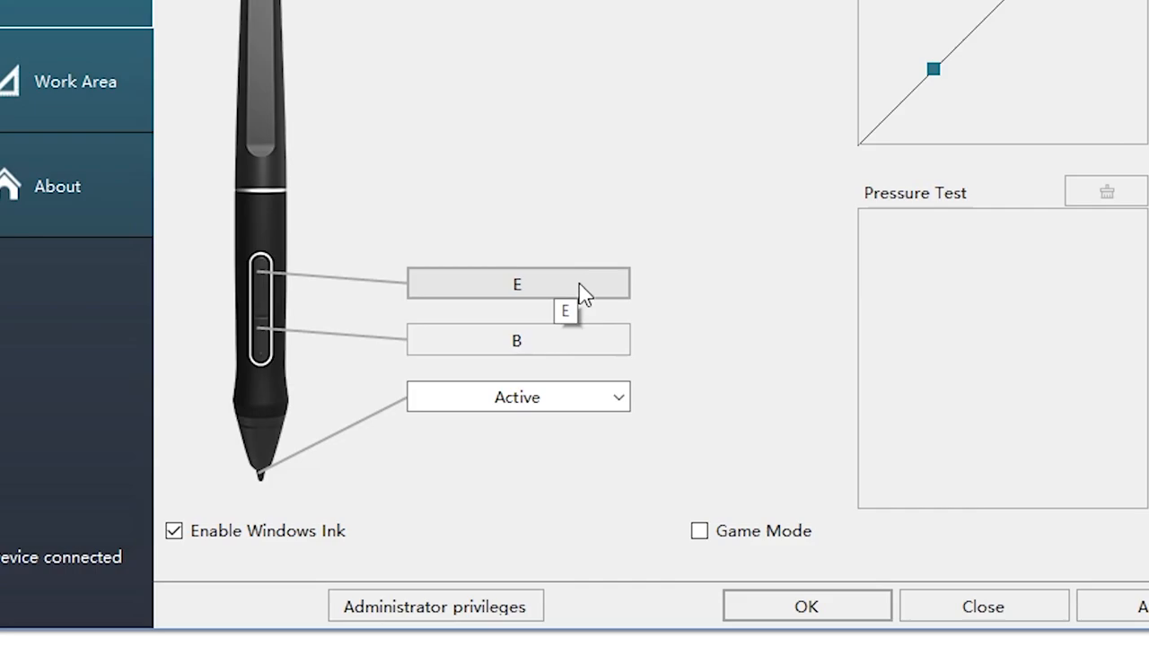
Step: Reassign the upper pen button's keystroke to E and confirm it
left_click(518, 283)
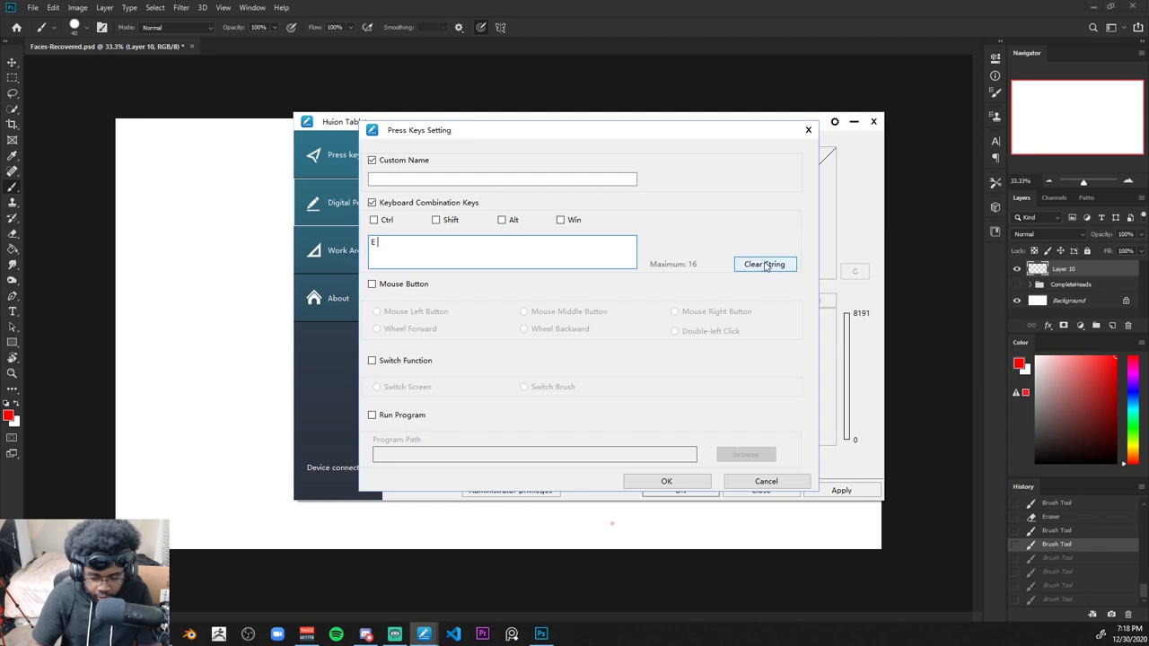
left_click(765, 264)
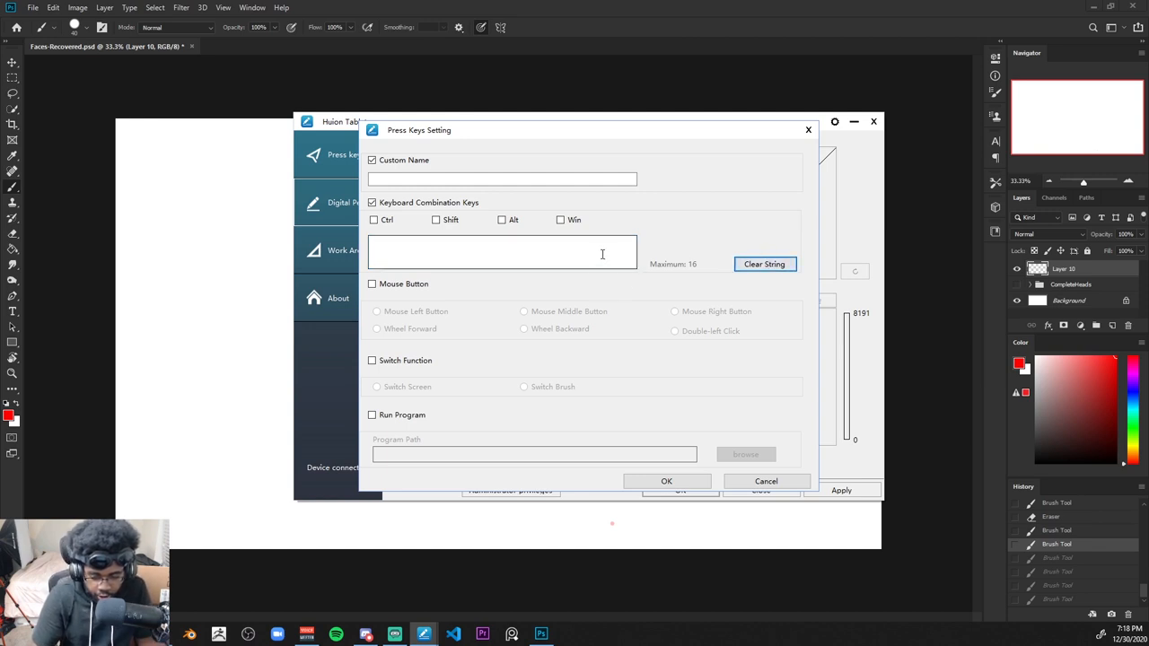
mouse_move(668, 242)
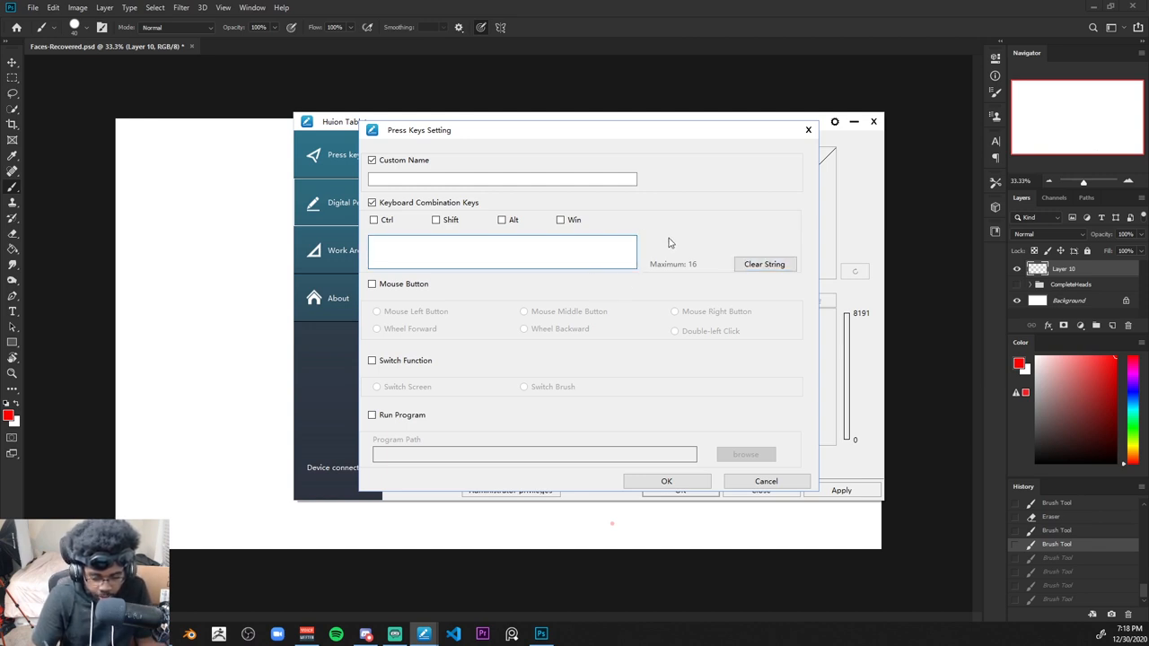
type("E")
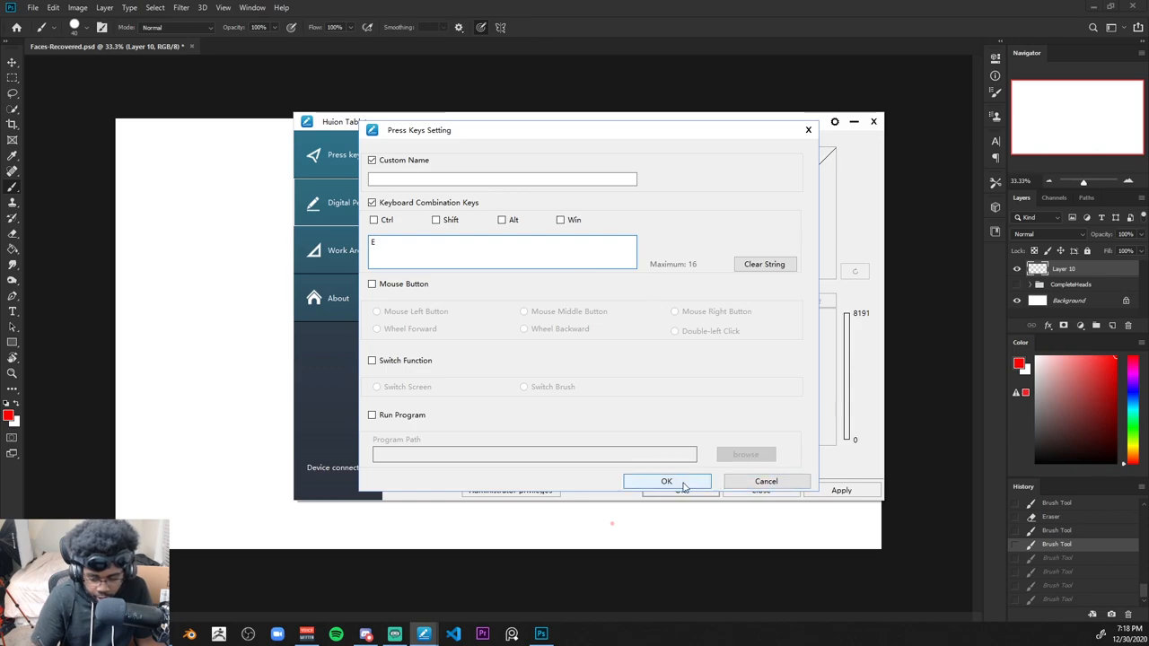
left_click(666, 481)
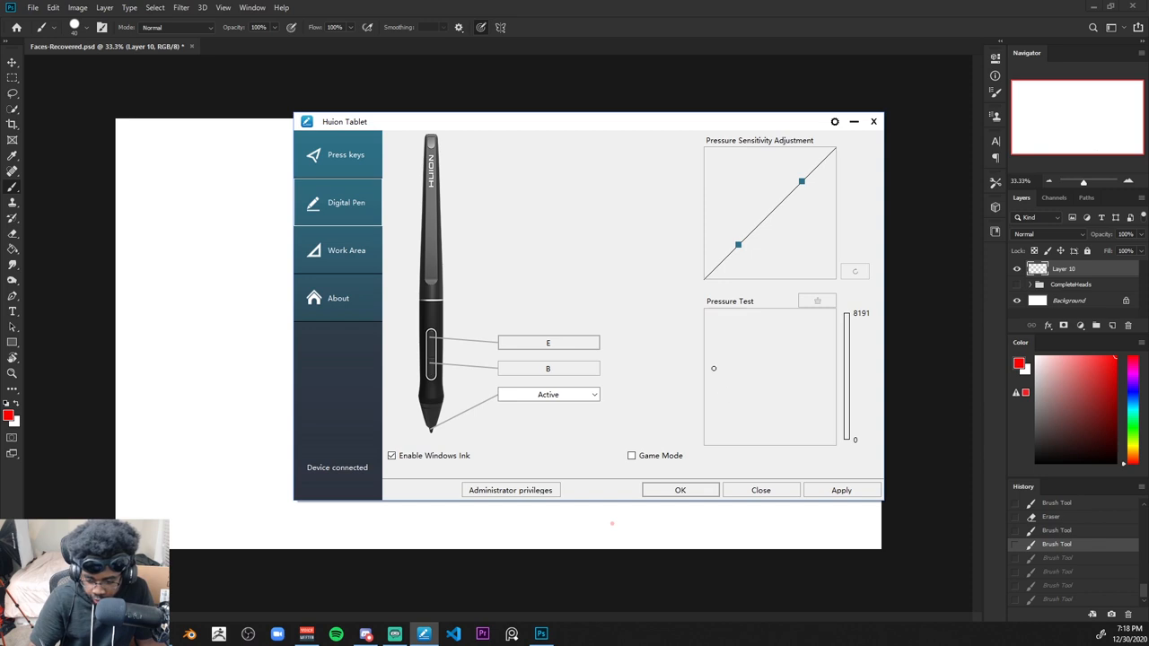
mouse_move(779, 205)
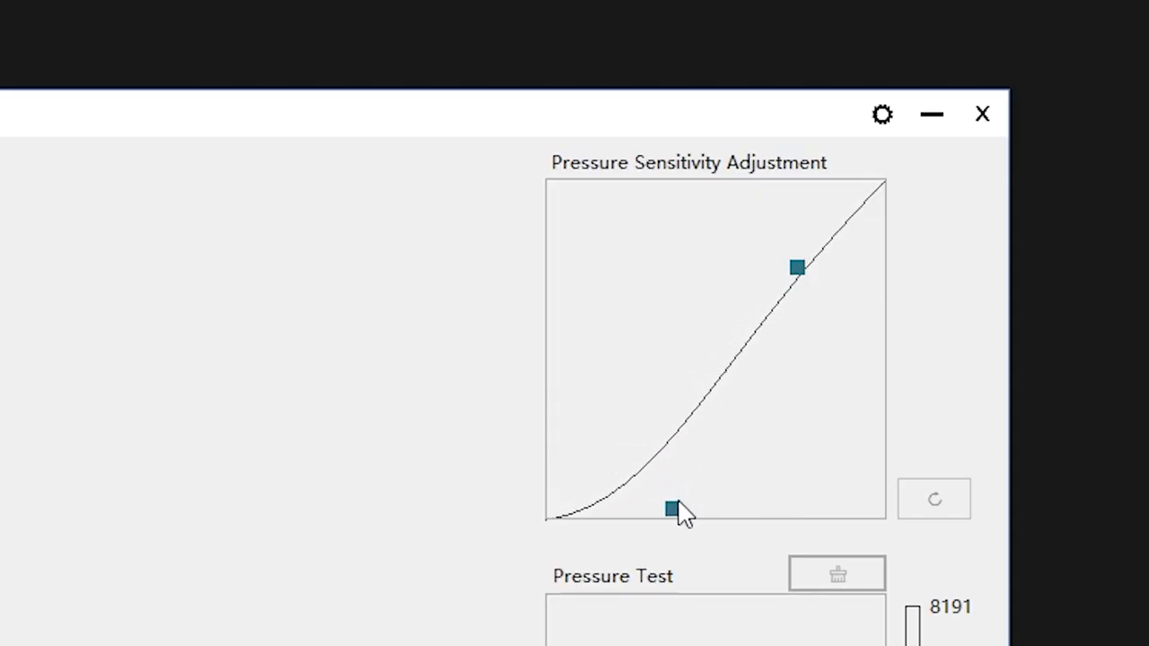
Step: Drag the lower curve point down and right for gentler light-pressure response
left_click_drag(797, 267, 870, 327)
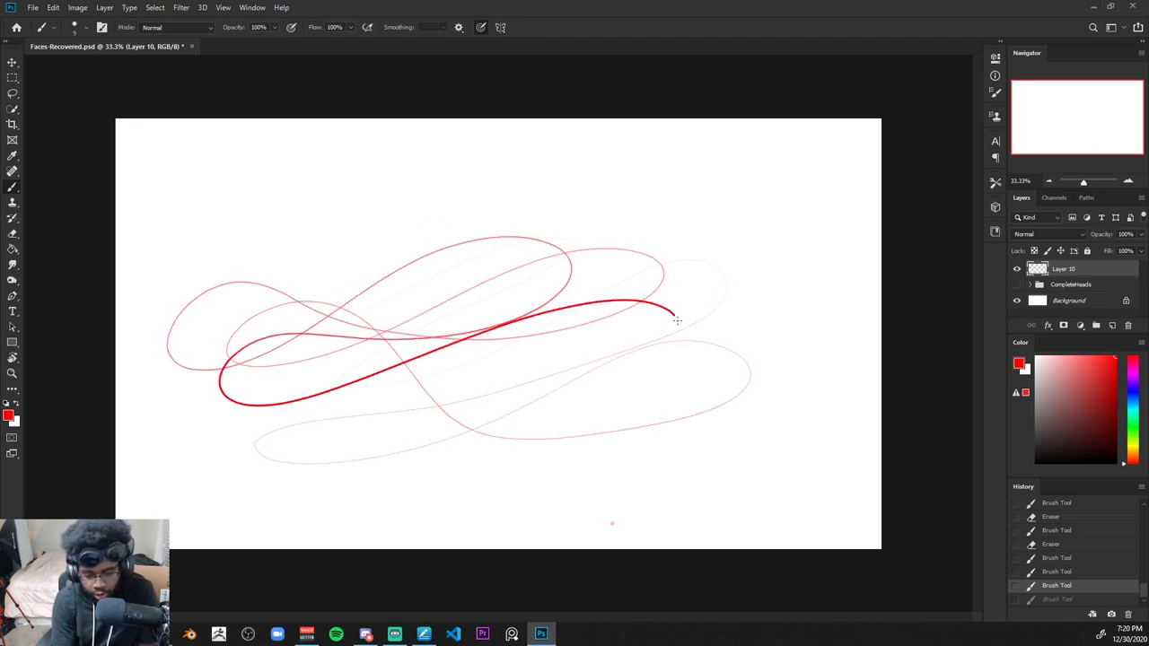
Step: Draw red test strokes in Photoshop, undo them, then draw a short wavy stroke
left_click_drag(673, 319, 650, 467)
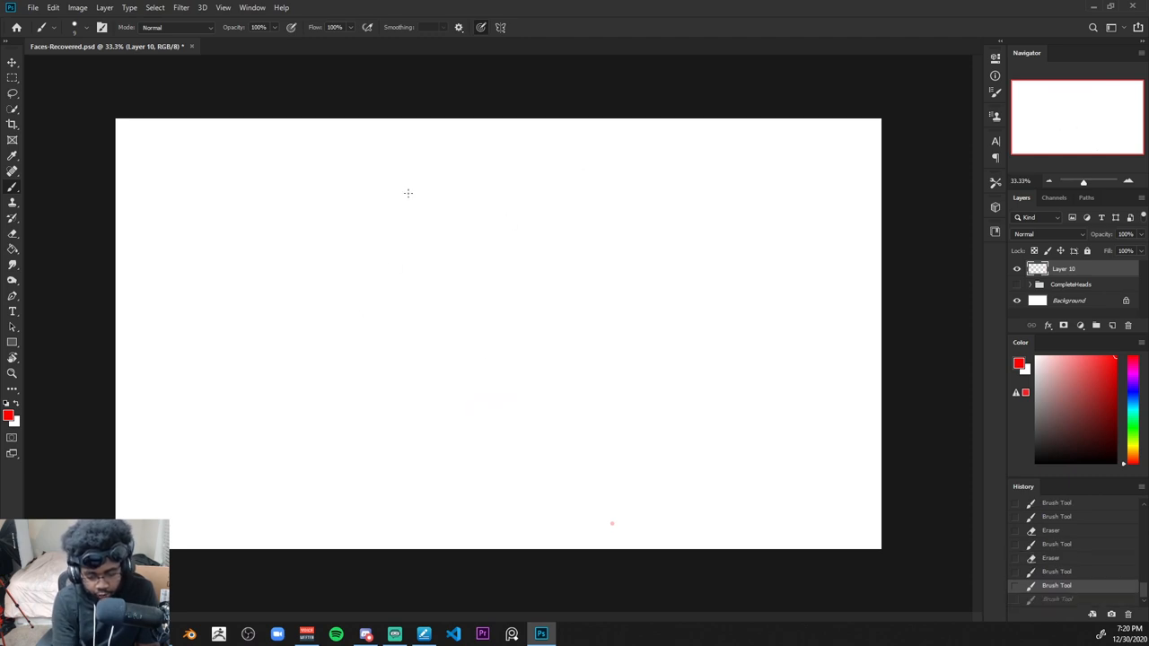
mouse_move(488, 352)
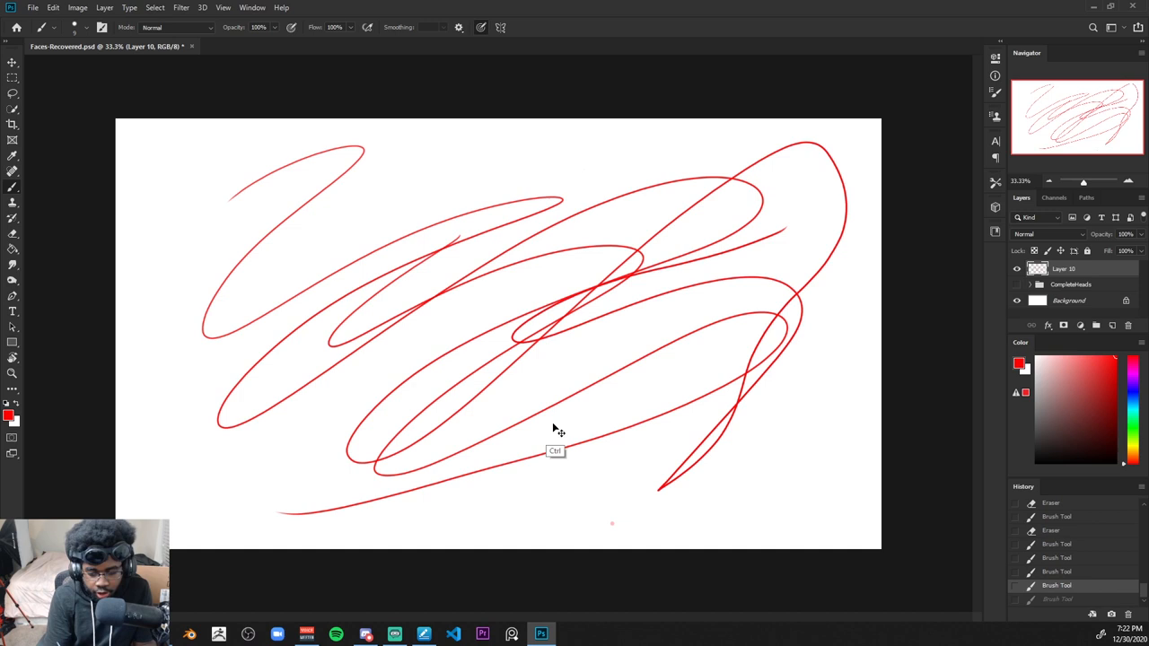
key("ctrl+z")
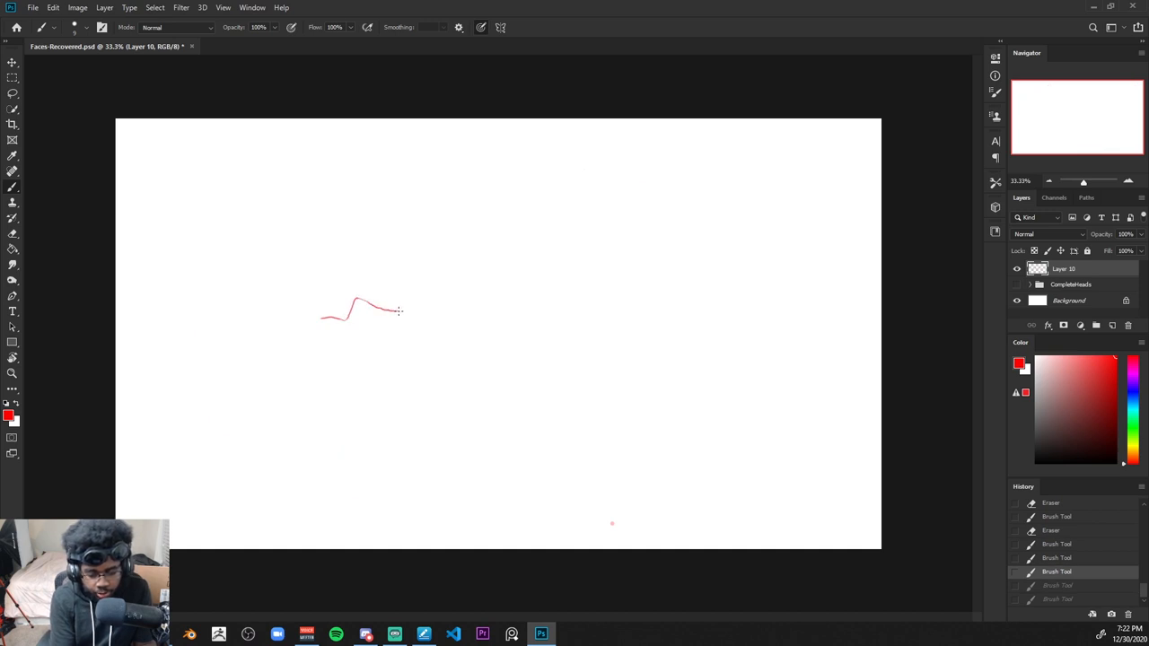
left_click_drag(399, 312, 592, 357)
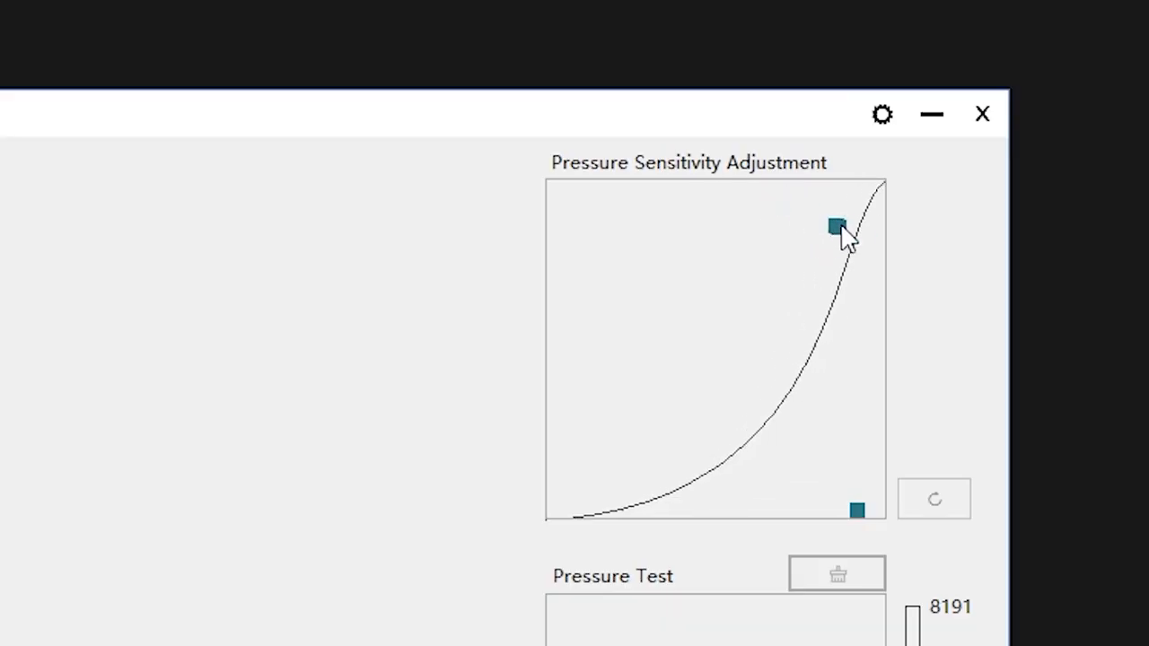
Step: Steepen the curve's upper end, then reset it to the default straight line
left_click_drag(835, 227, 865, 232)
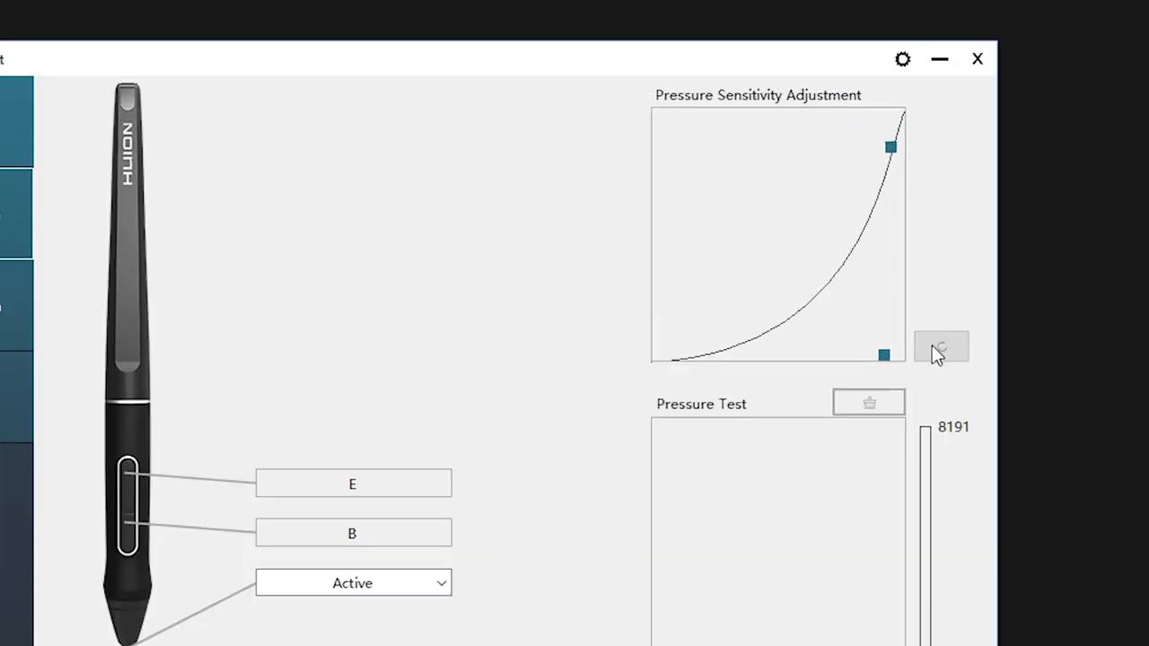
left_click(941, 348)
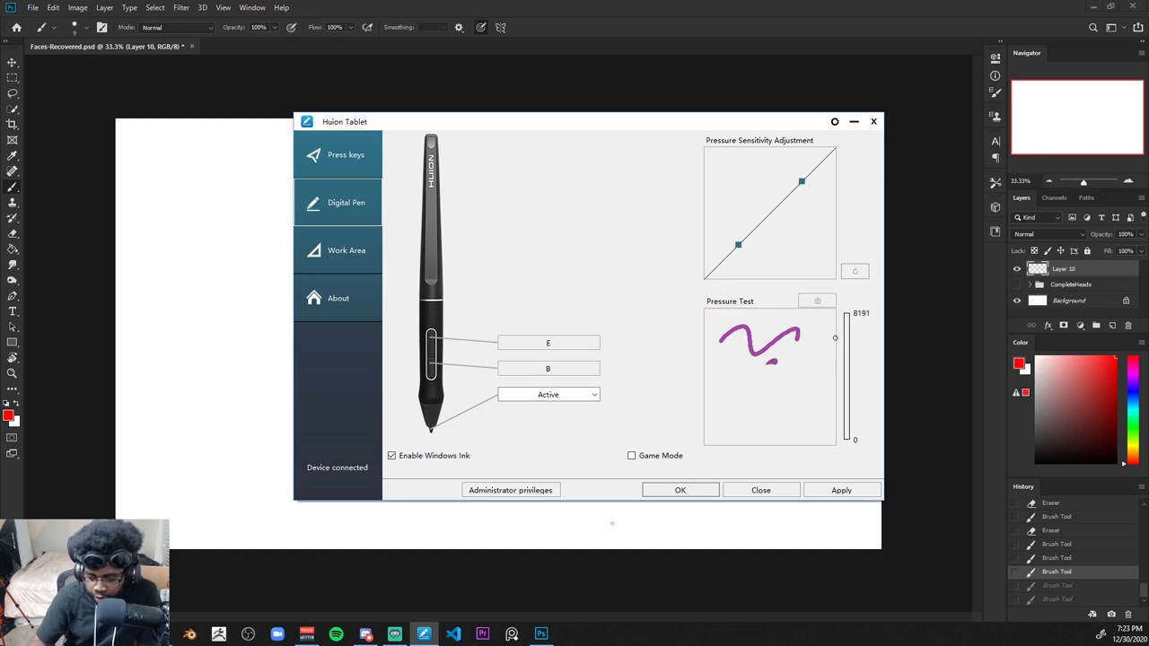
Step: Wipe the practice scribbles from the Pressure Test pad, twice
left_click(817, 301)
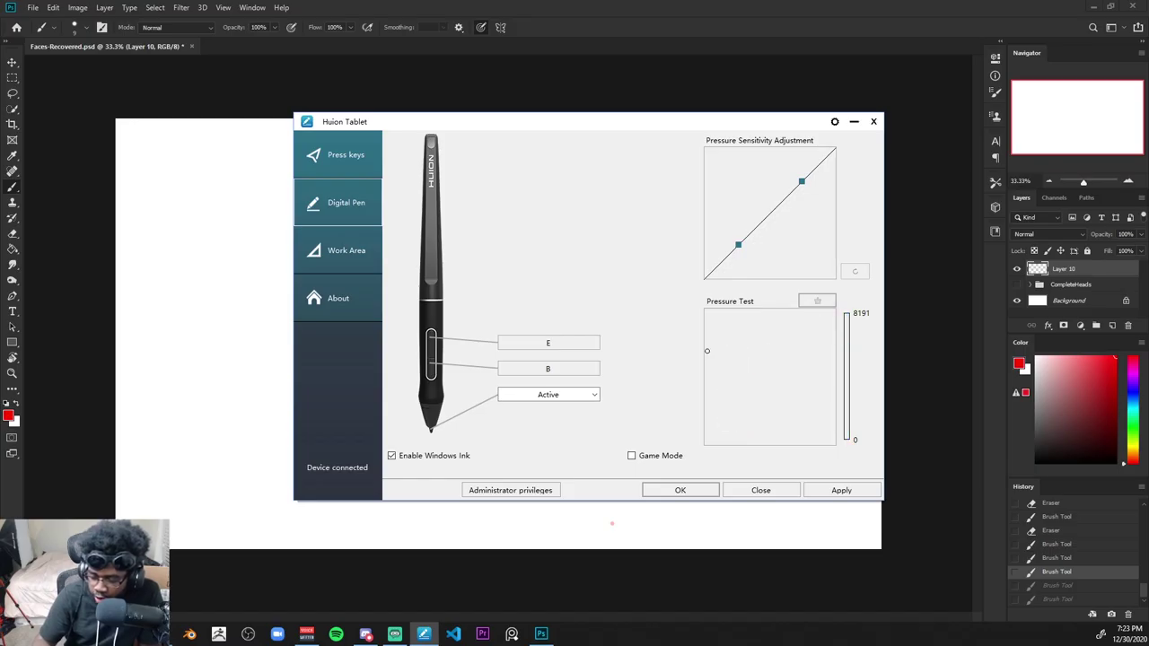
mouse_move(727, 269)
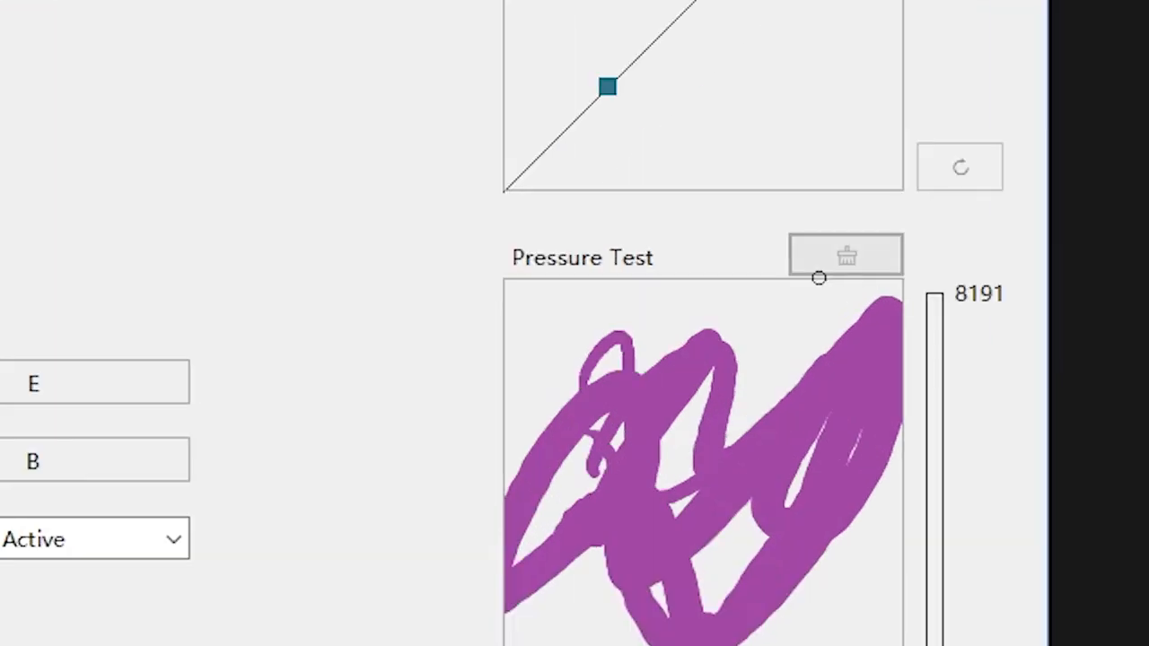
left_click(844, 255)
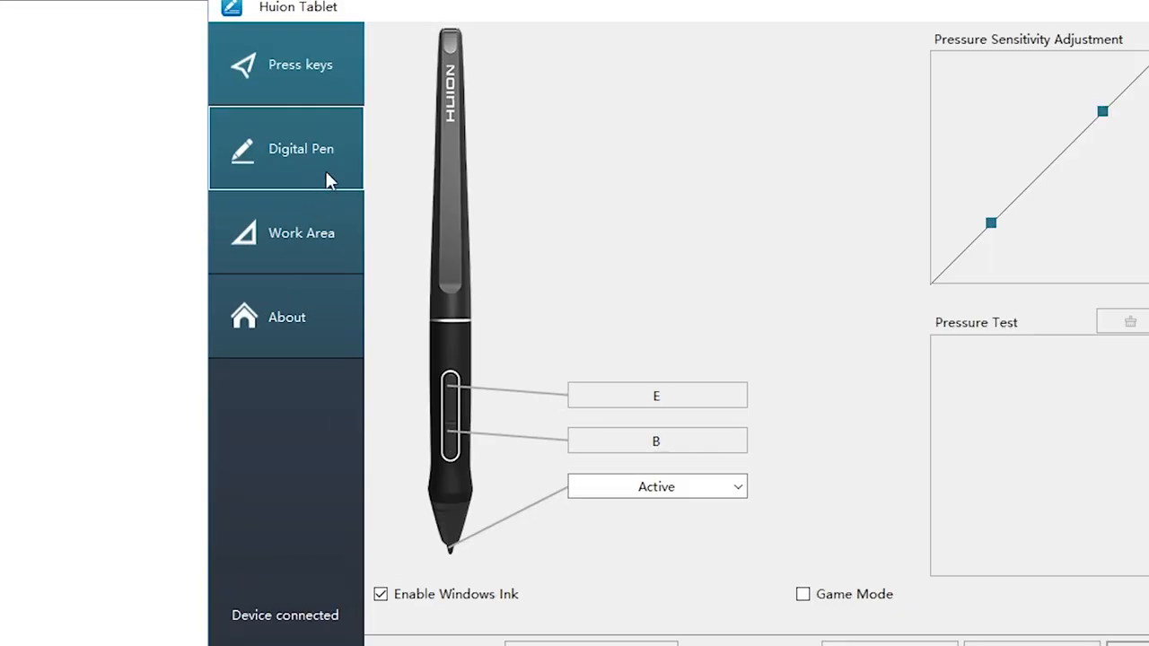
Step: Show the Work Area page and keep Display2 (1920×1080) as the mapped display
left_click(302, 233)
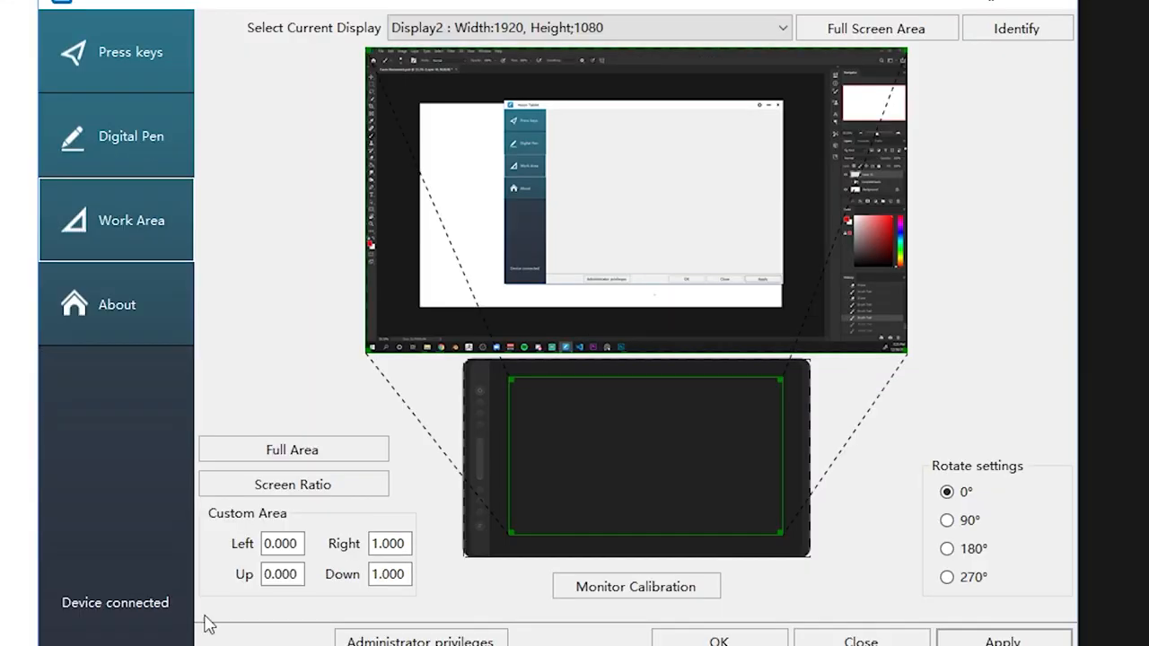
mouse_move(312, 549)
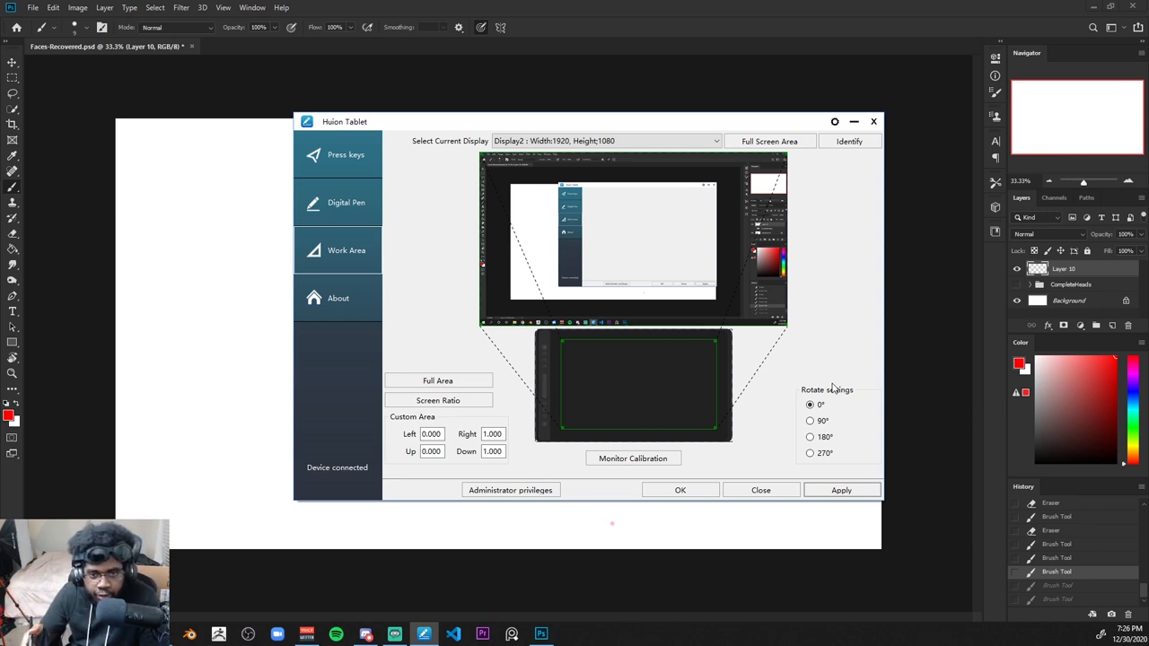
mouse_move(530, 359)
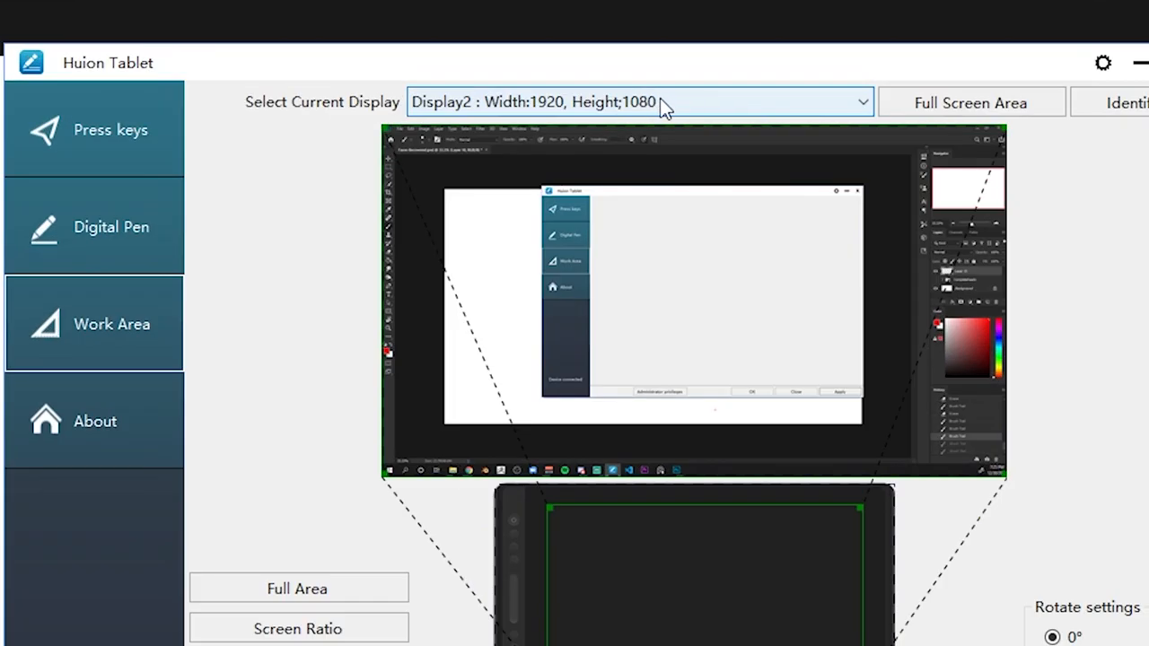
left_click(639, 101)
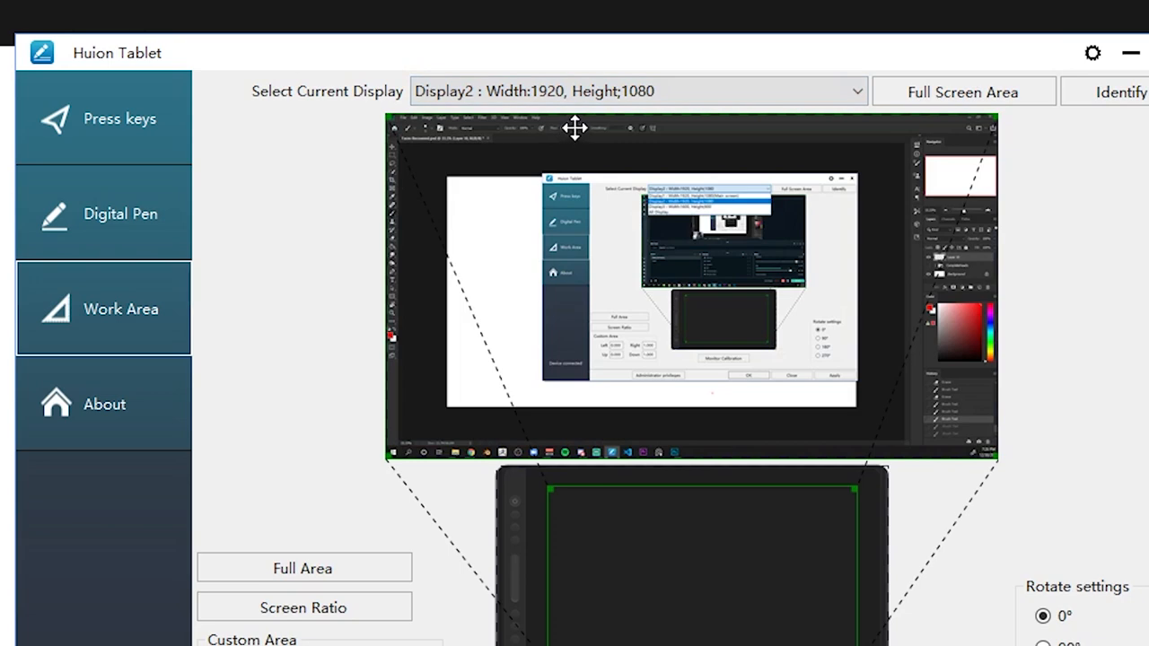
mouse_move(575, 127)
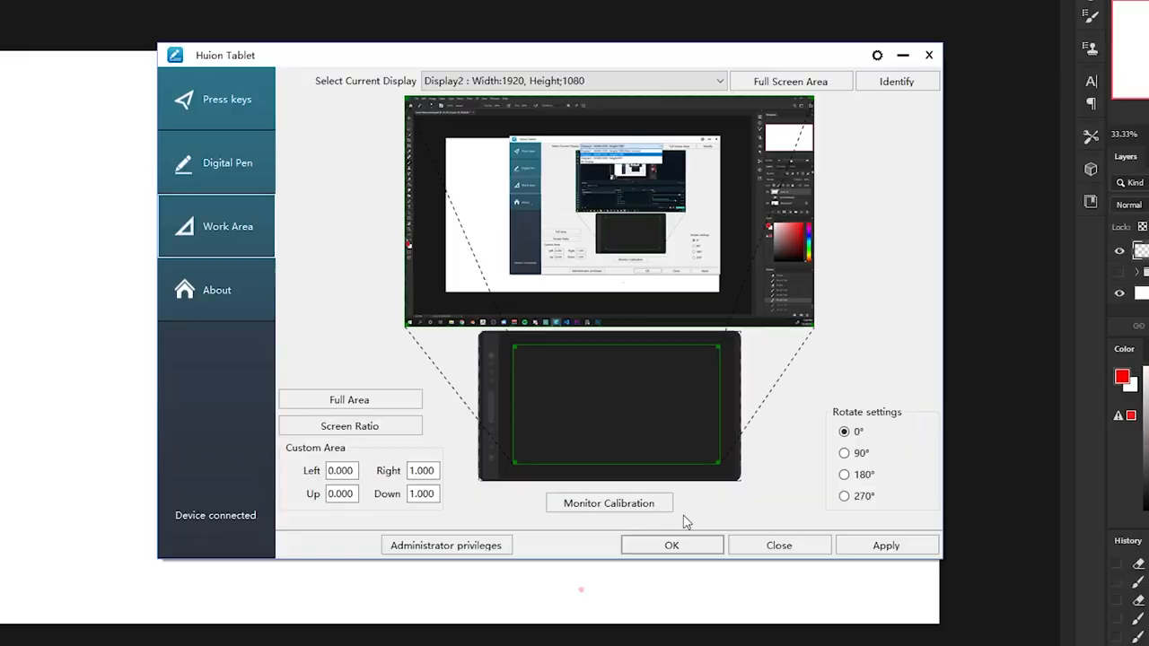
Step: Run Monitor Calibration, tapping each crosshair target with the pen to align pen and display
left_click(608, 503)
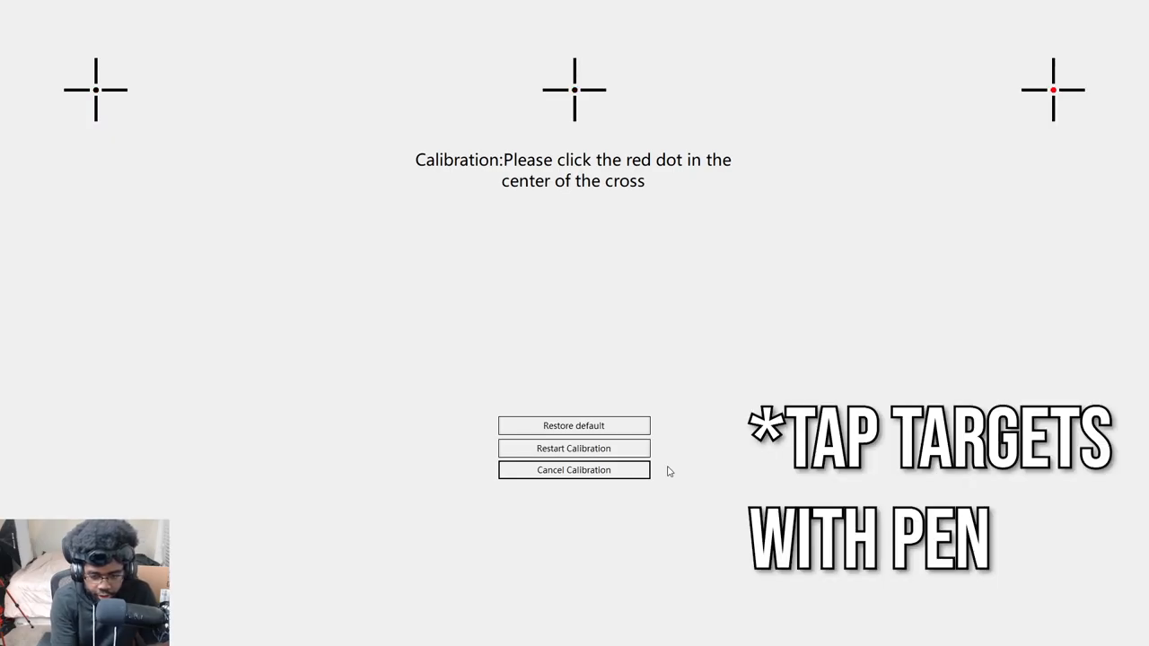
left_click(1052, 90)
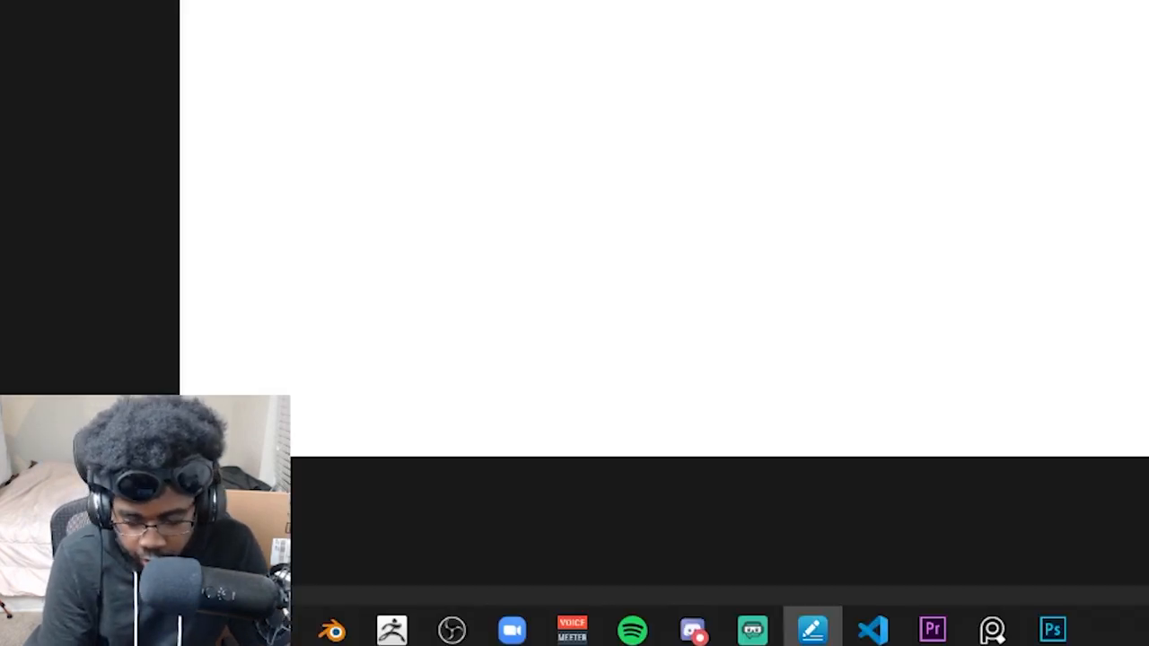
left_click(812, 628)
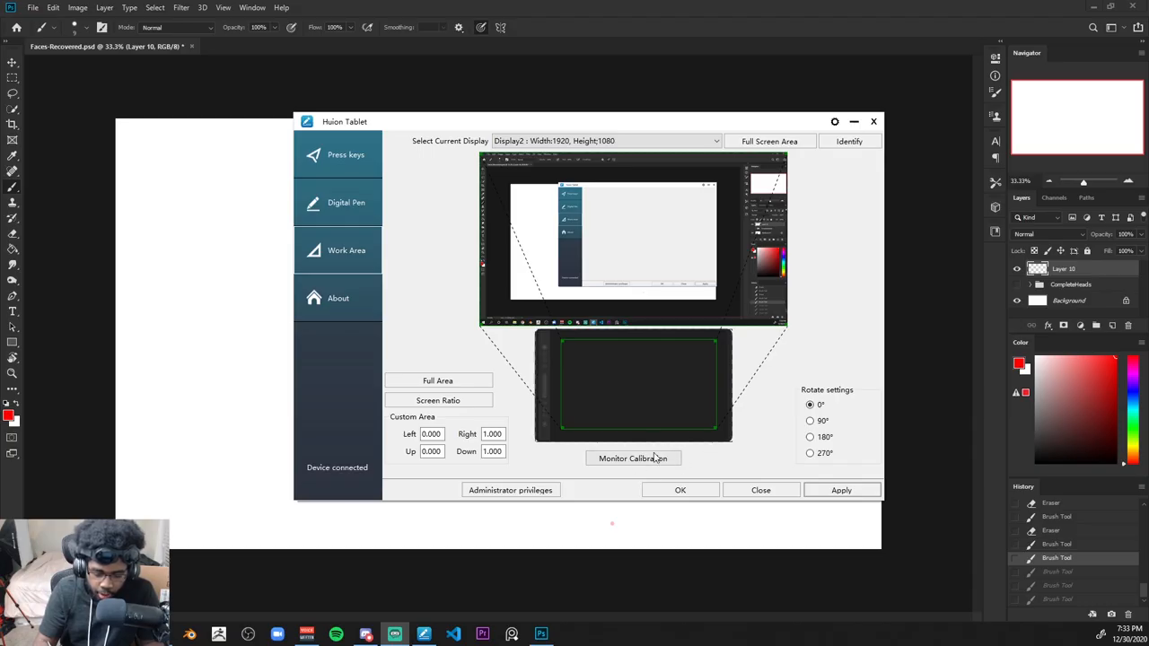
mouse_move(703, 365)
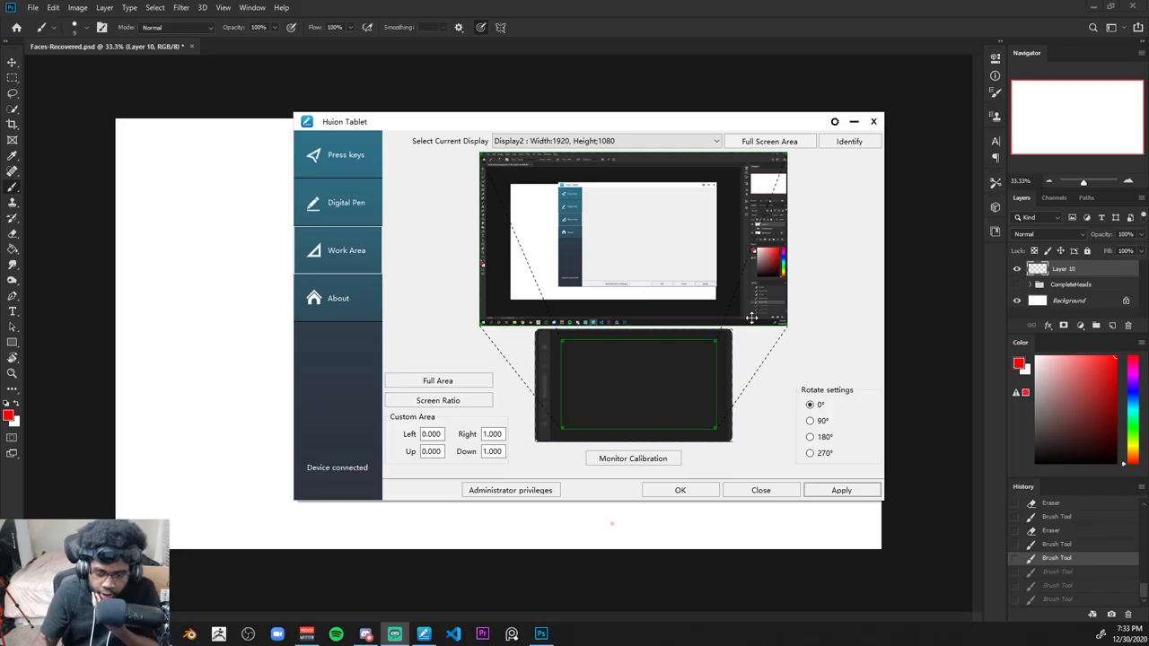
mouse_move(779, 375)
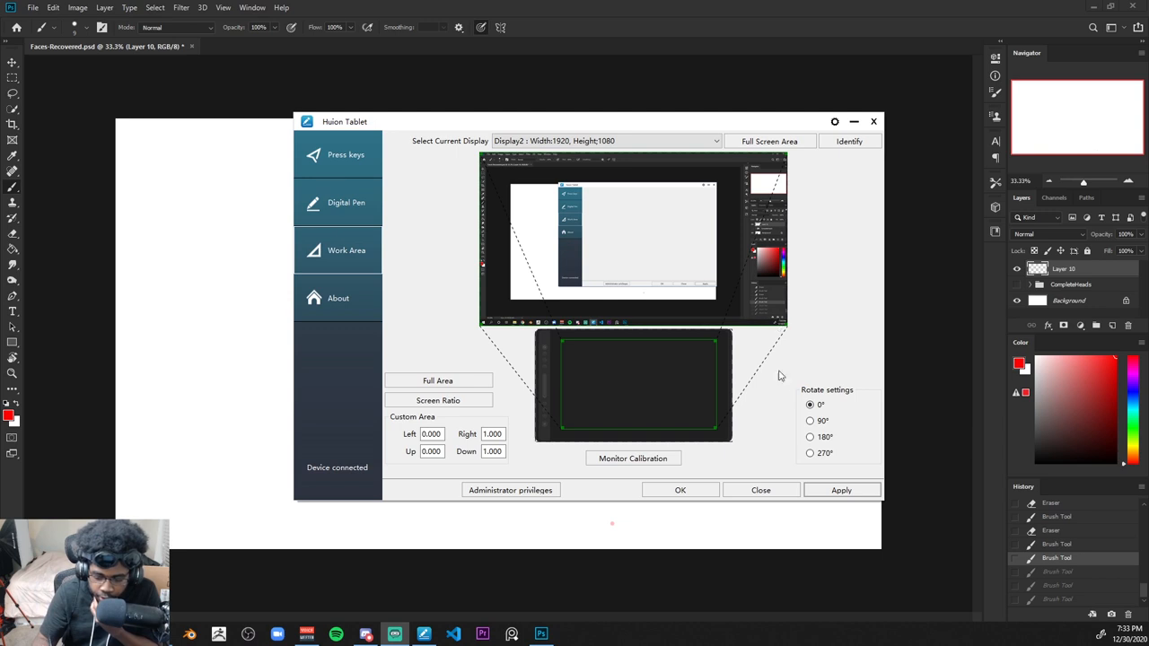
mouse_move(769, 370)
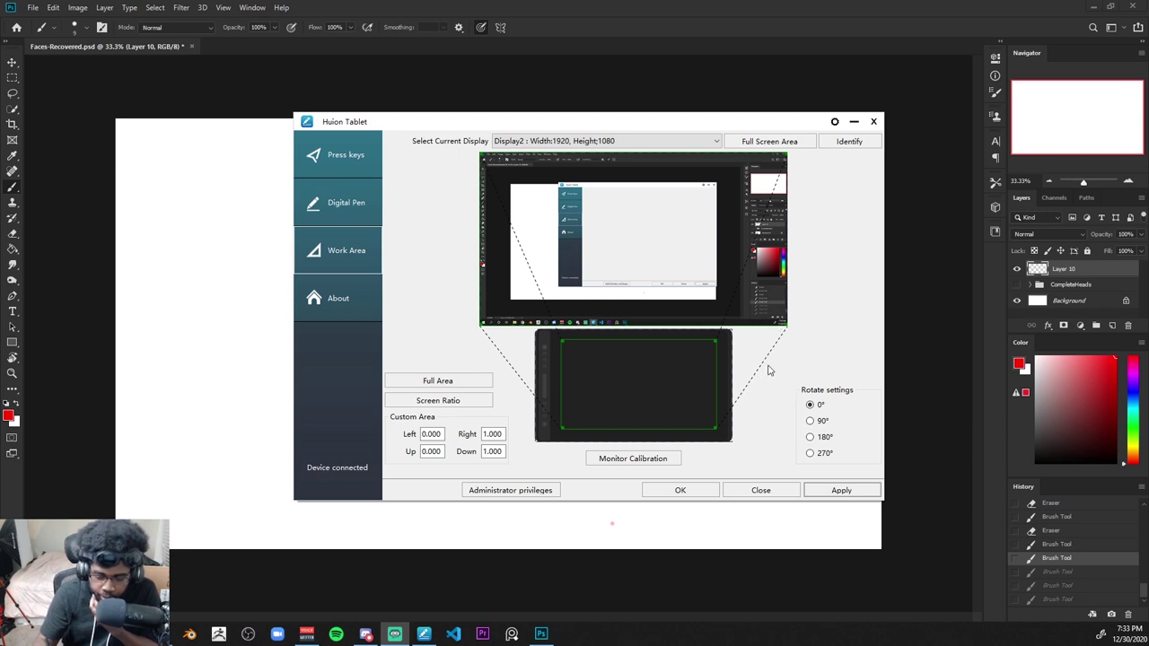